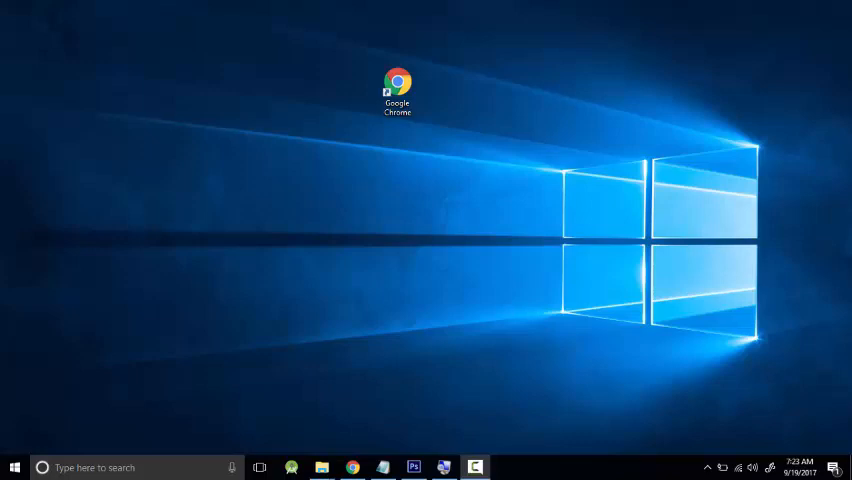
pyautogui.moveTo(470, 168)
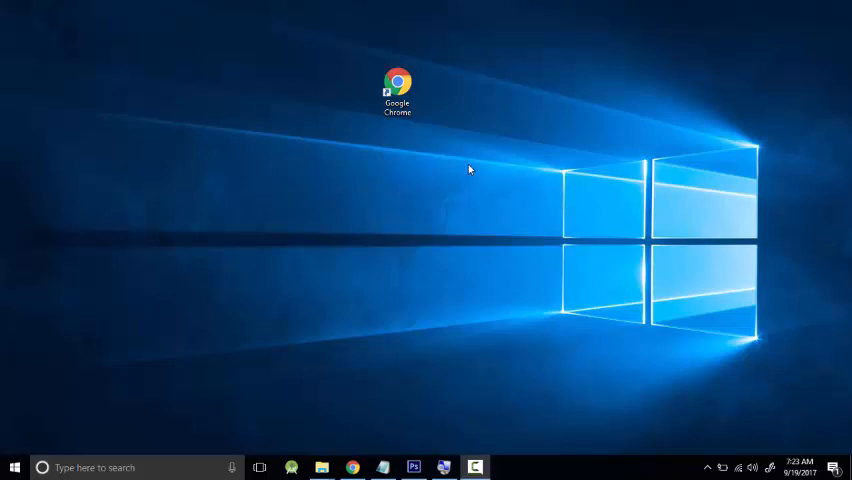
pyautogui.moveTo(450, 168)
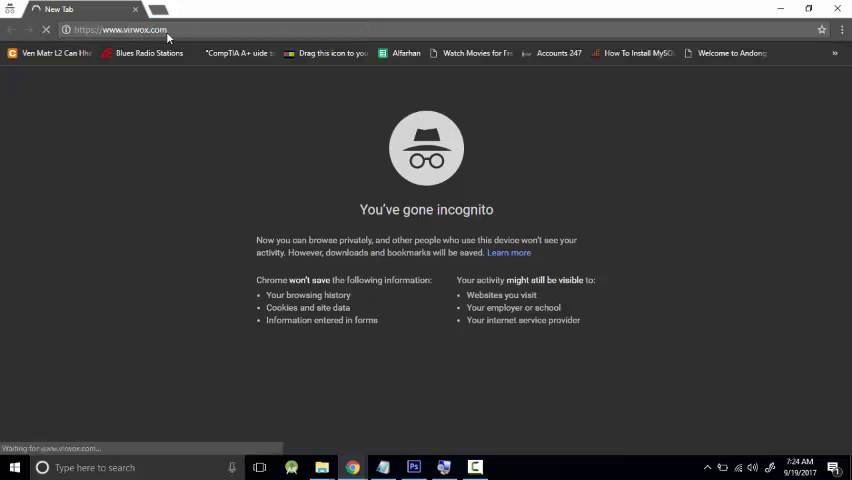
pyautogui.press('Return')
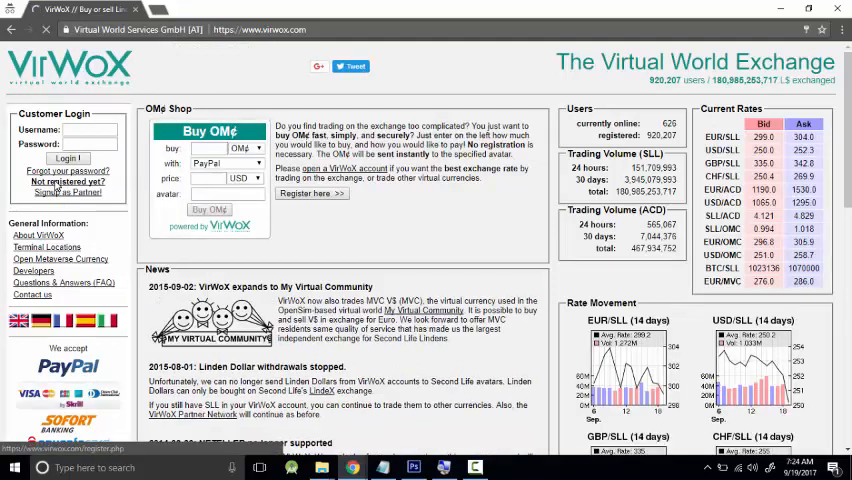
pyautogui.click(66, 180)
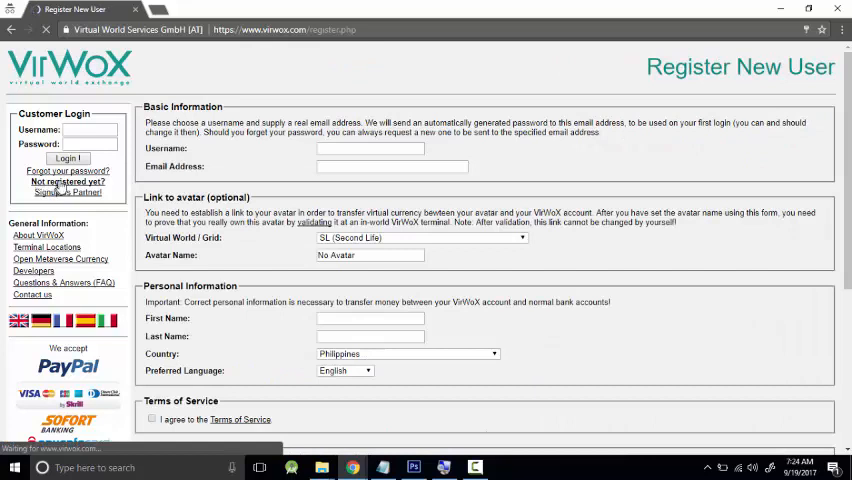
pyautogui.click(372, 148)
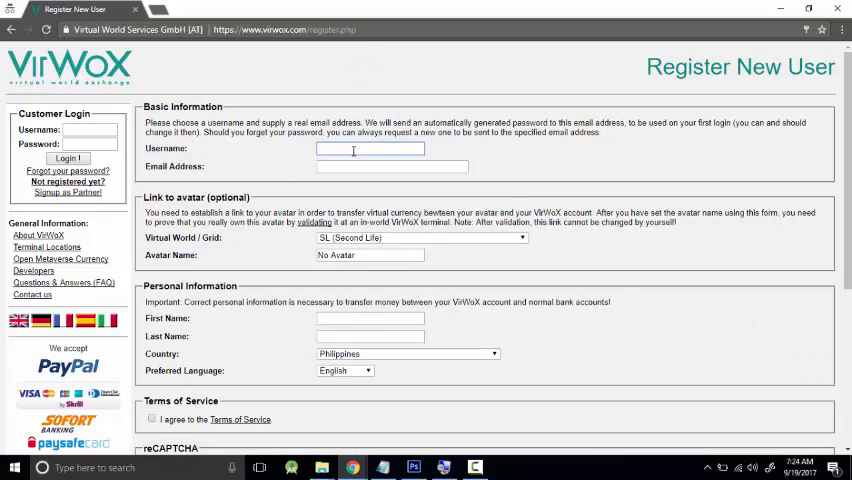
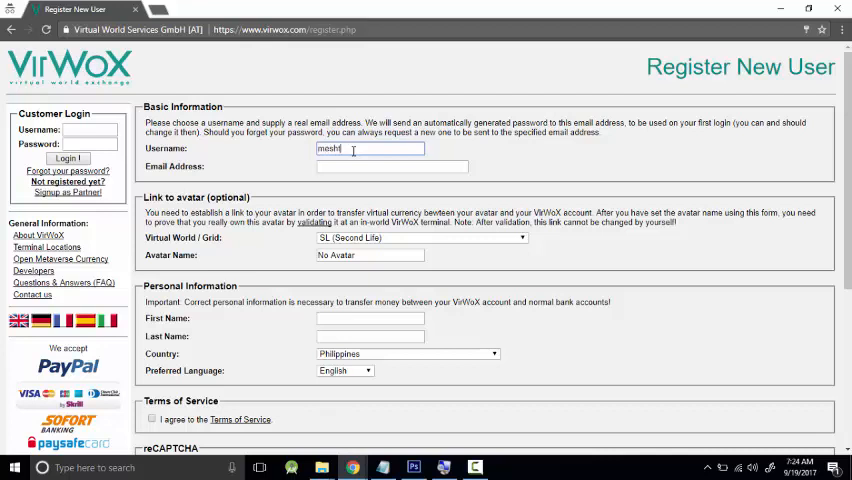
pyautogui.click(392, 166)
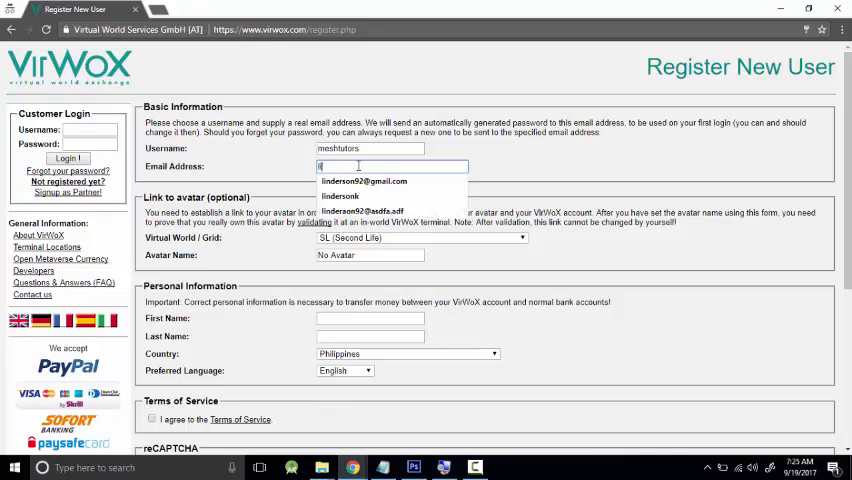
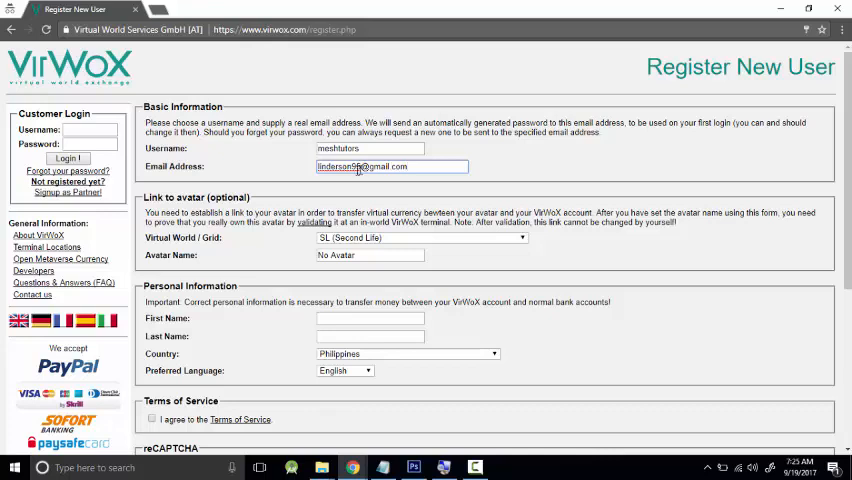
pyautogui.scroll(-3)
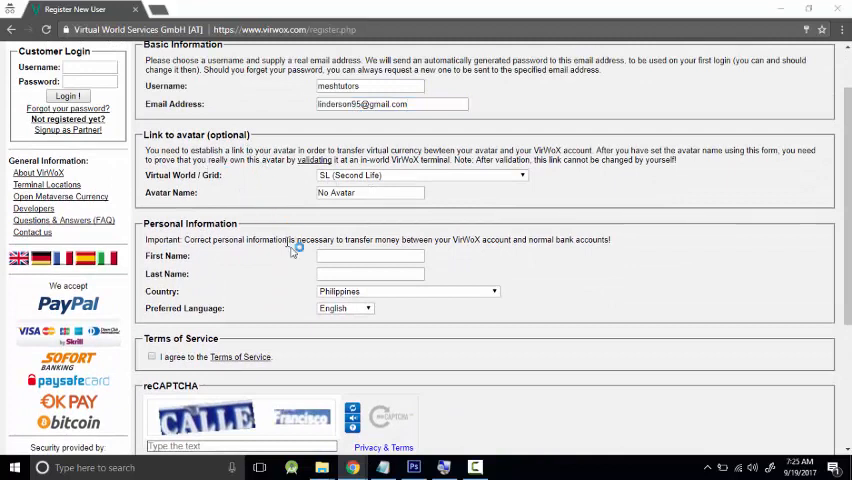
pyautogui.click(370, 256)
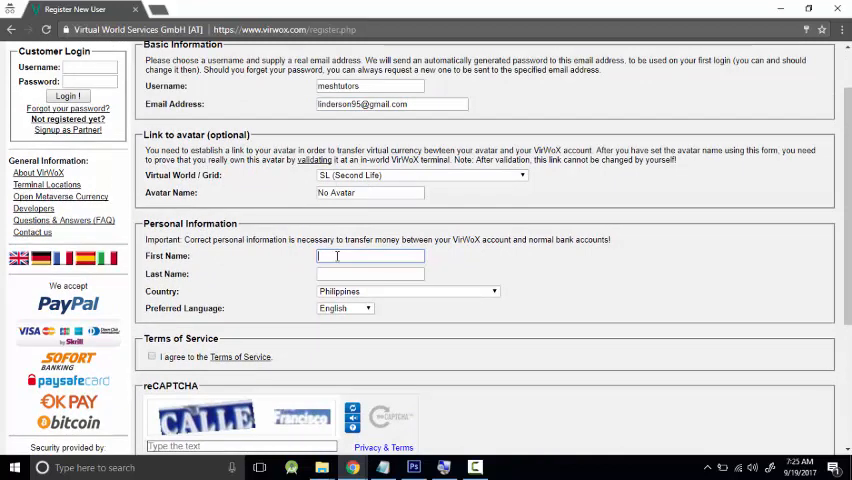
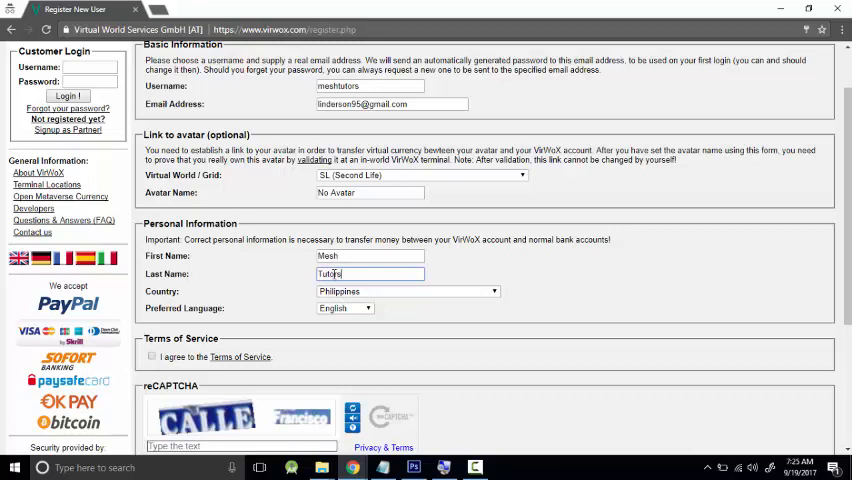
pyautogui.scroll(-3)
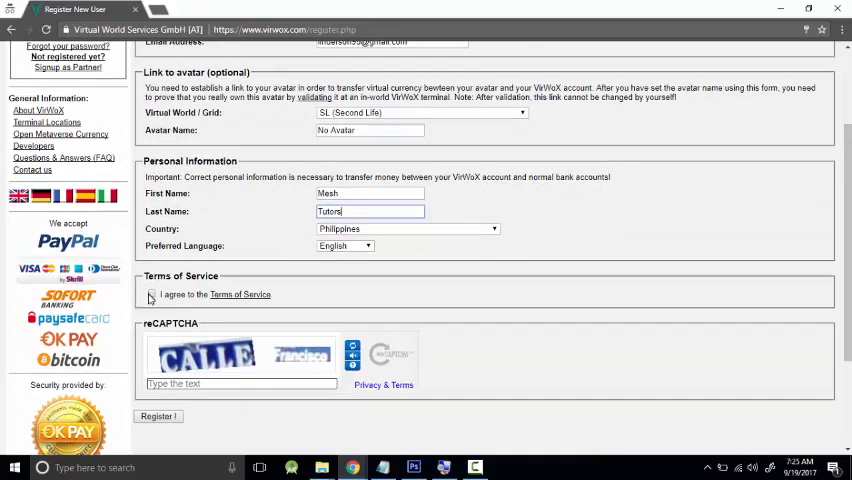
# Agree to the Terms of Service and enter the captcha words.
pyautogui.click(152, 294)
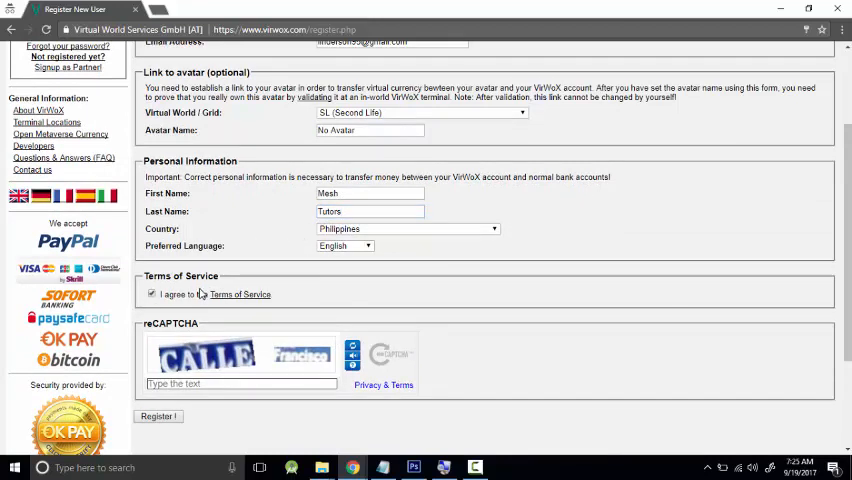
pyautogui.scroll(-3)
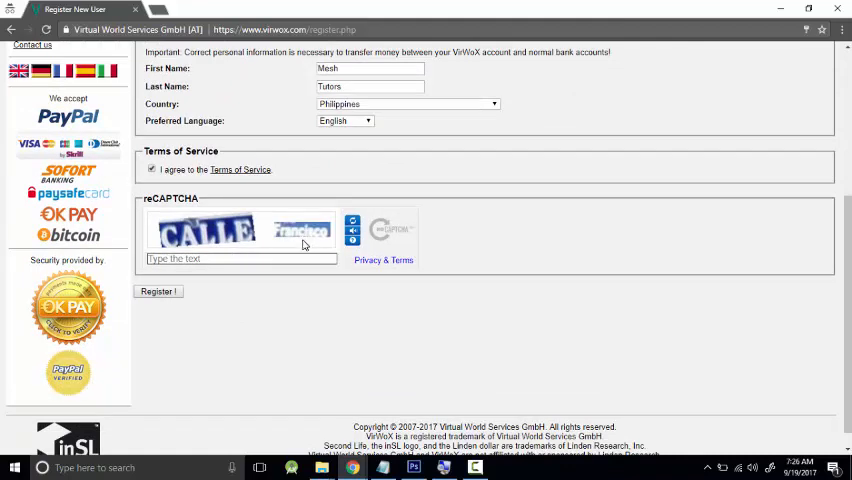
pyautogui.moveTo(352, 228)
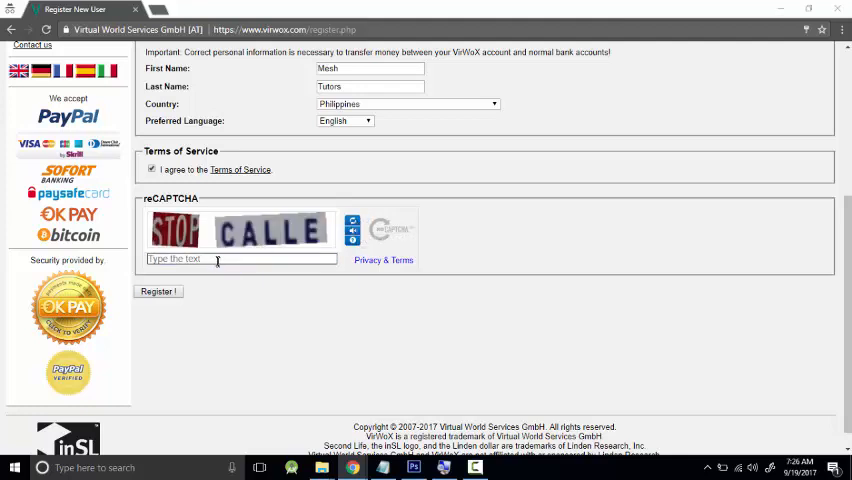
pyautogui.write('S')
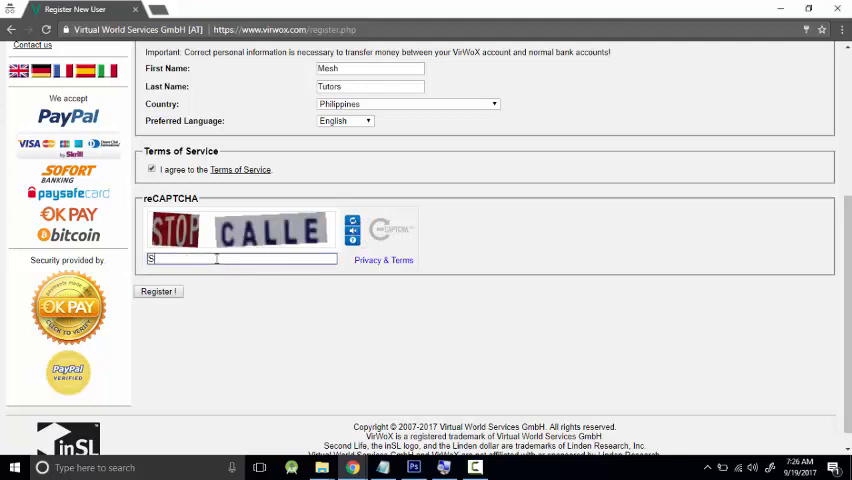
pyautogui.write('TOP CALLE')
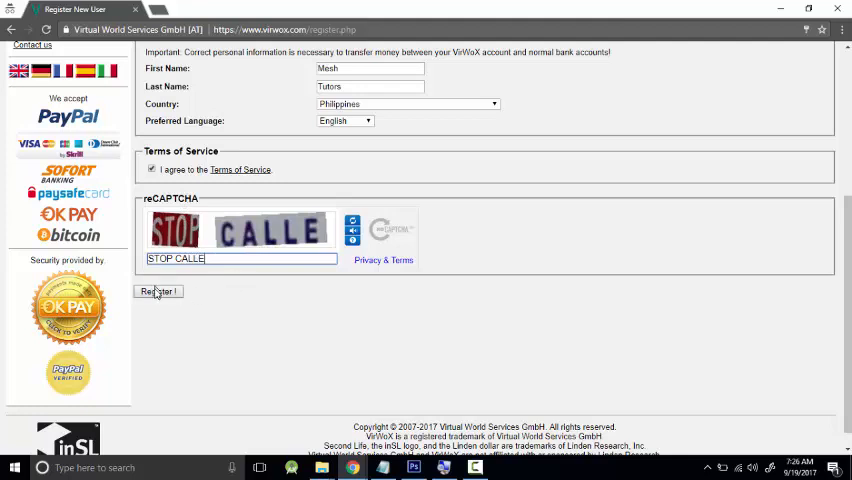
# Submit the registration, retrying Register until the account is created.
pyautogui.click(156, 292)
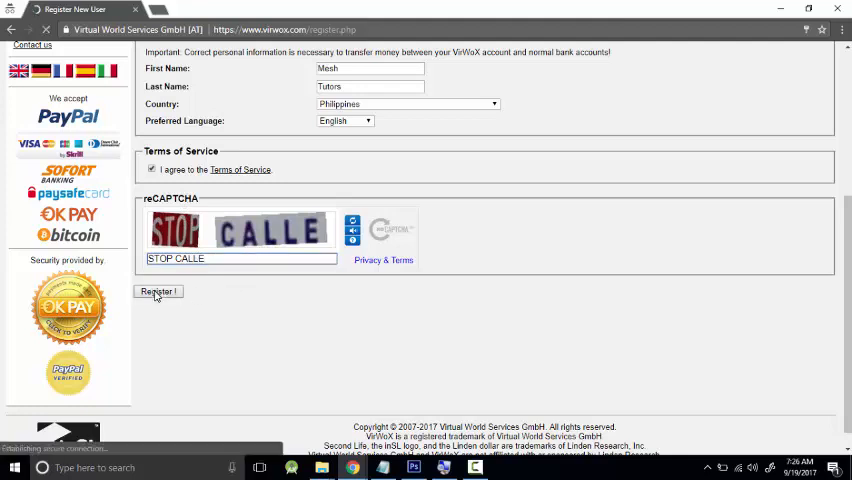
pyautogui.click(156, 292)
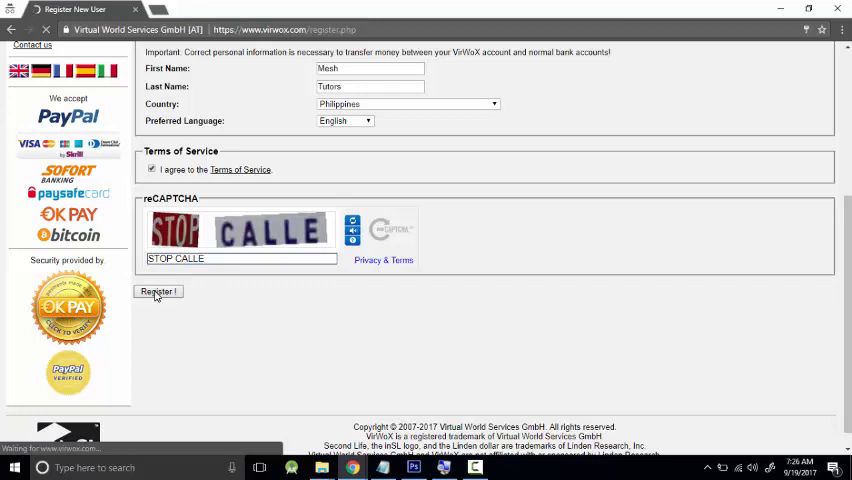
pyautogui.click(156, 292)
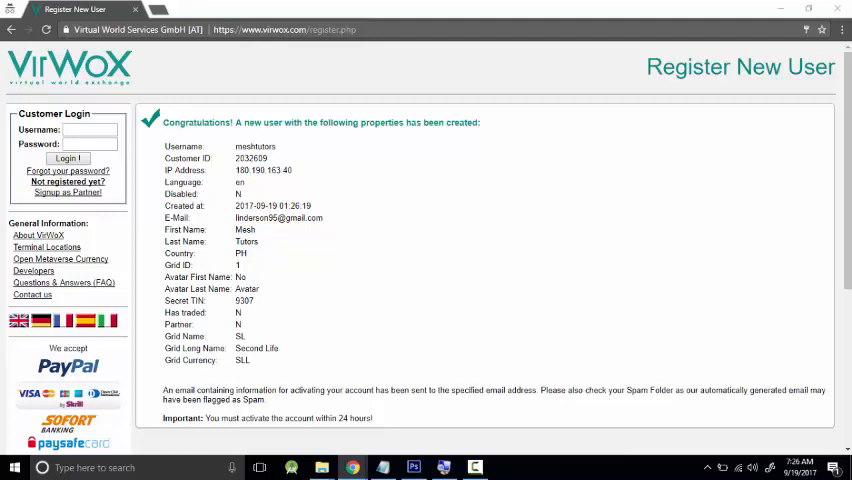
pyautogui.moveTo(792, 238)
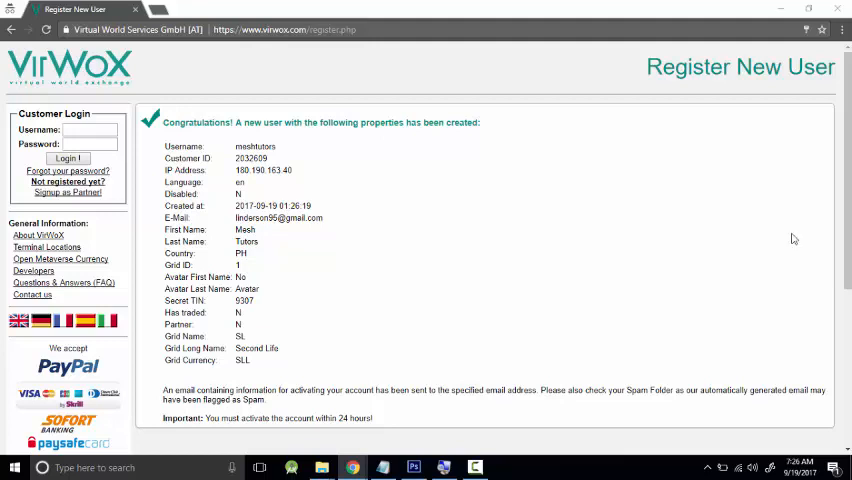
pyautogui.moveTo(416, 316)
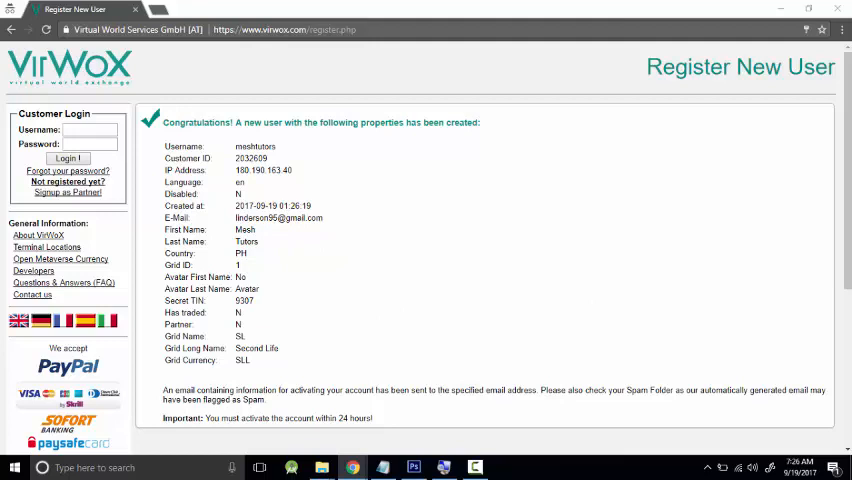
pyautogui.write('lindersonk')
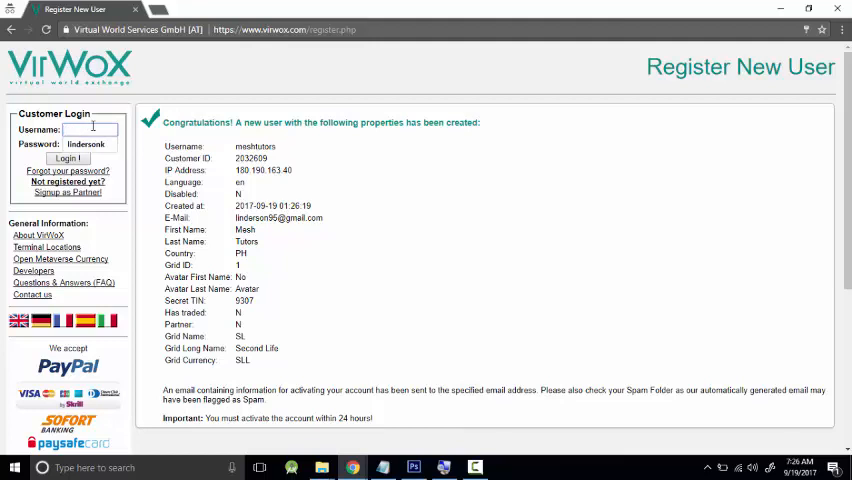
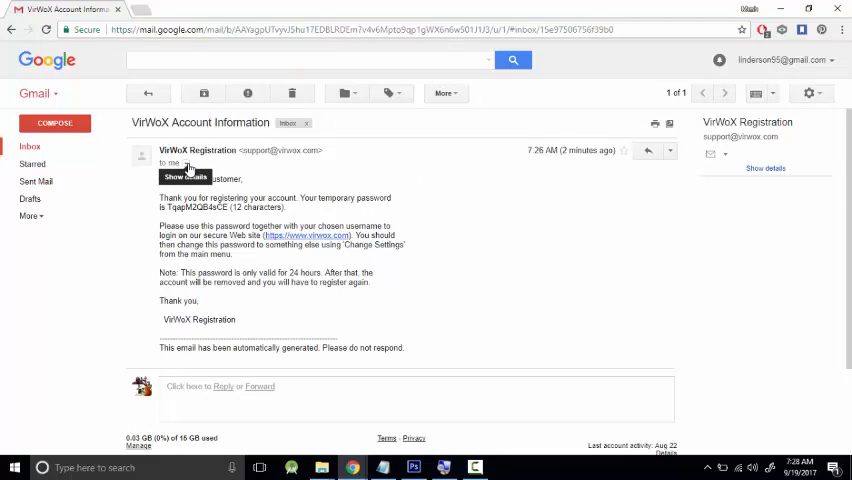
# Select the temporary password in the VirWoX Account Information email for copying.
pyautogui.click(186, 164)
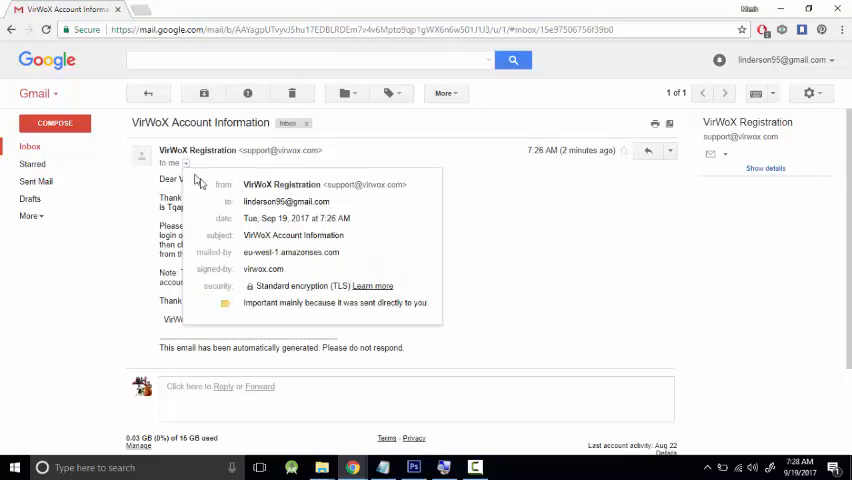
pyautogui.moveTo(192, 176)
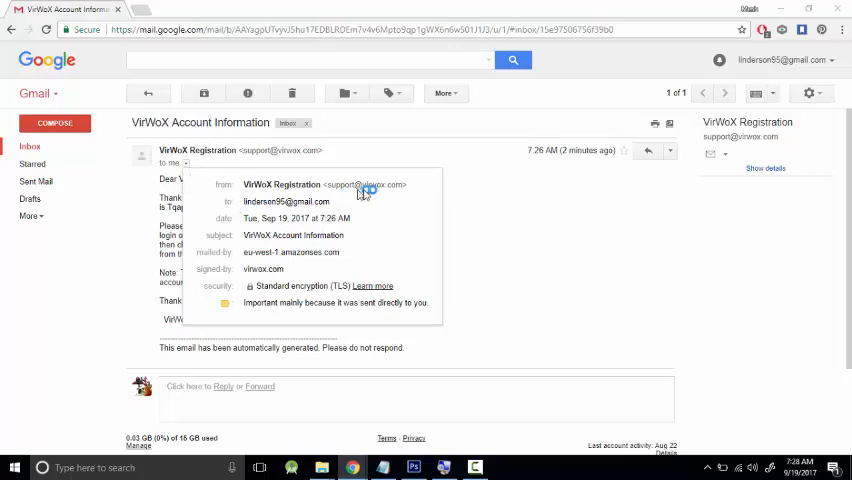
pyautogui.doubleClick(388, 184)
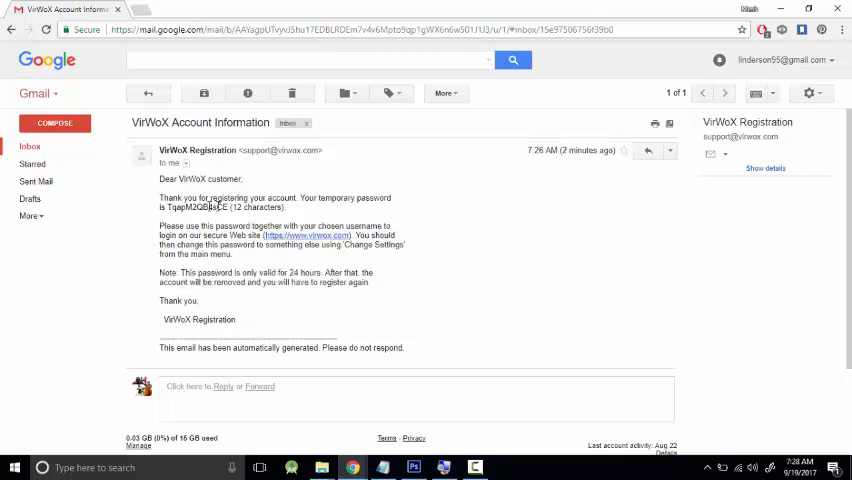
pyautogui.doubleClick(196, 208)
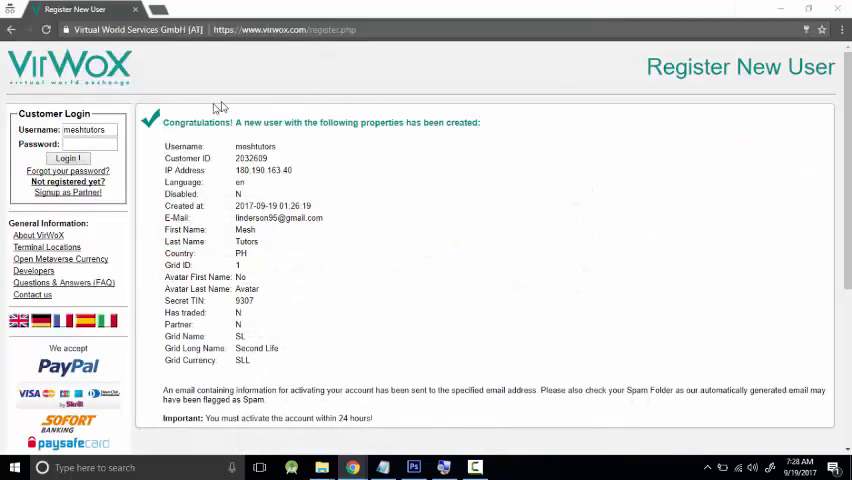
# Sign in with the username and temporary password, then go to change-password settings.
pyautogui.click(90, 144)
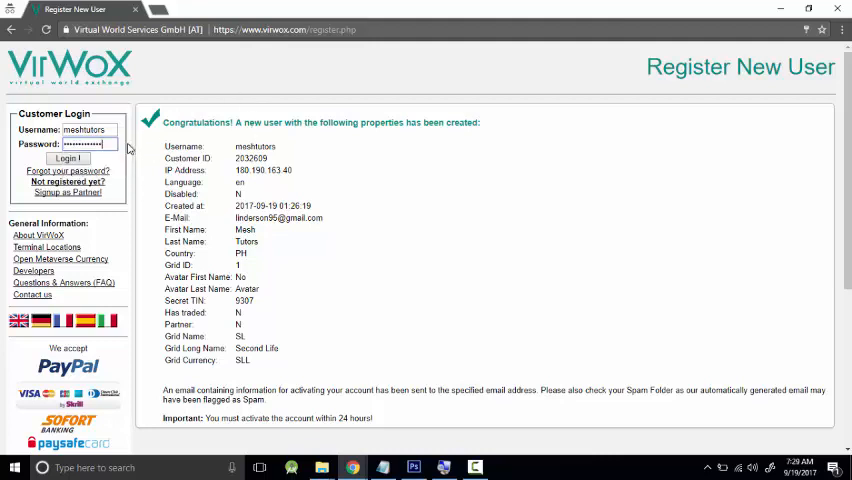
pyautogui.click(68, 158)
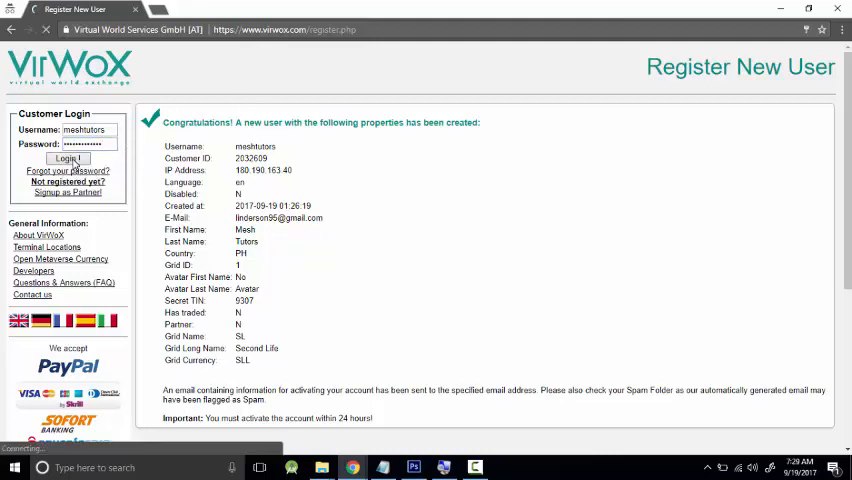
pyautogui.click(68, 160)
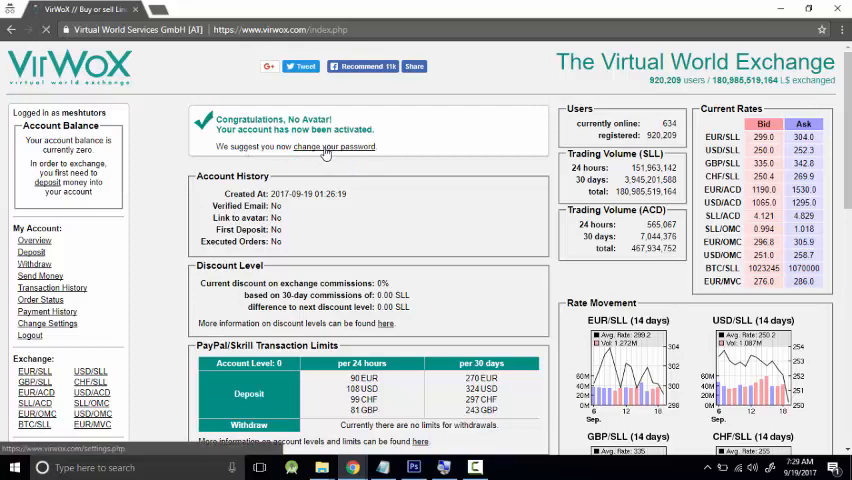
pyautogui.click(332, 146)
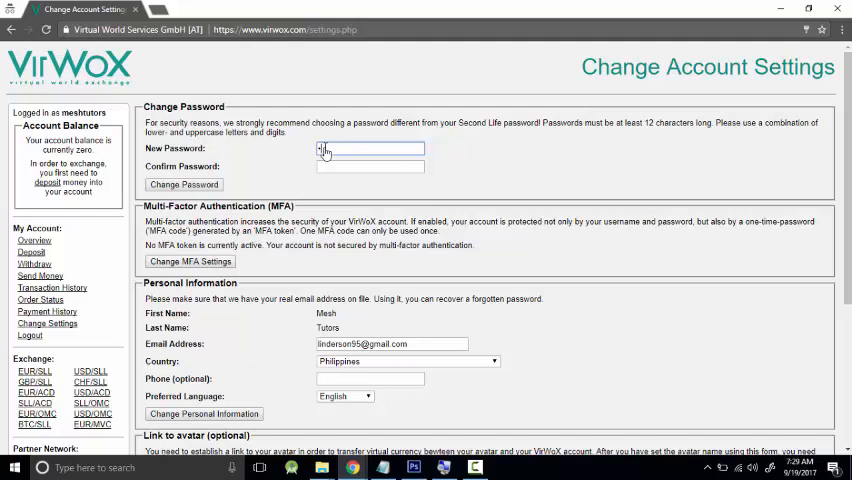
# Enter and confirm a new password so the change is accepted.
pyautogui.click(184, 184)
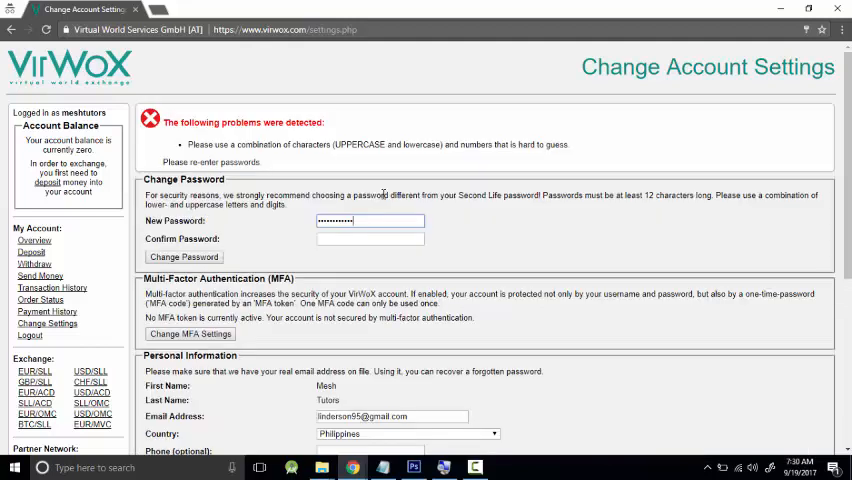
pyautogui.click(370, 240)
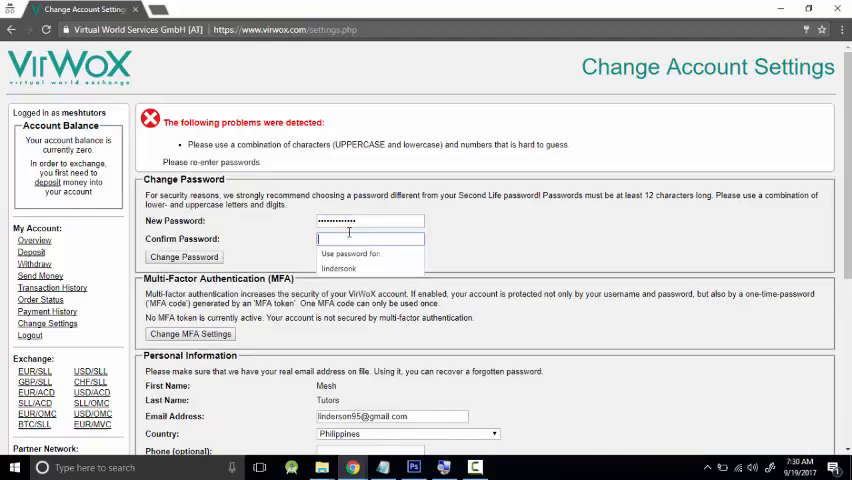
pyautogui.write('•••••')
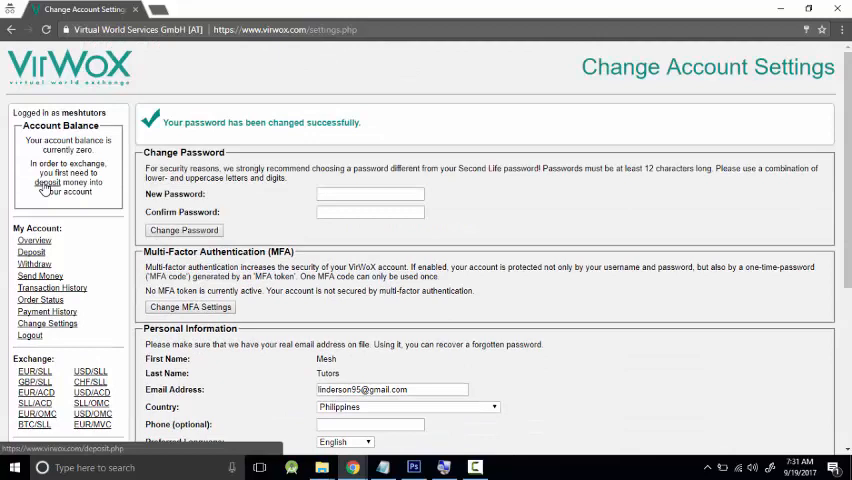
# Review the Deposit Funds page down to the PayPal Express Checkout option.
pyautogui.click(32, 252)
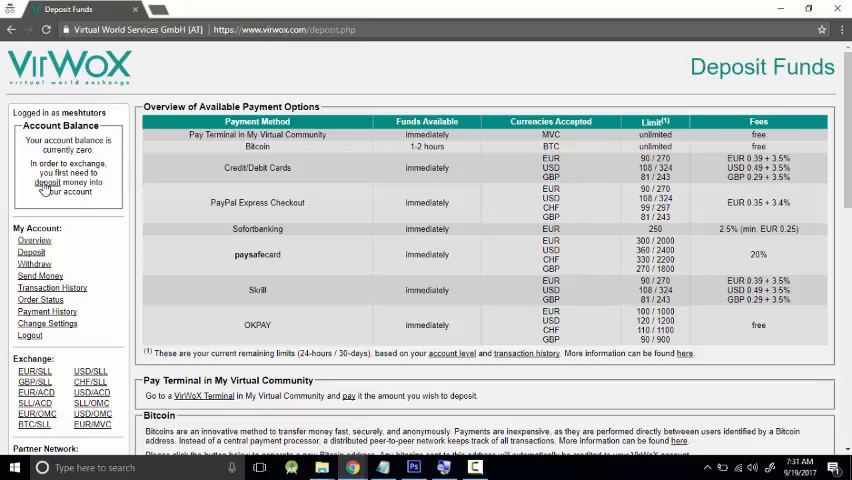
pyautogui.moveTo(288, 190)
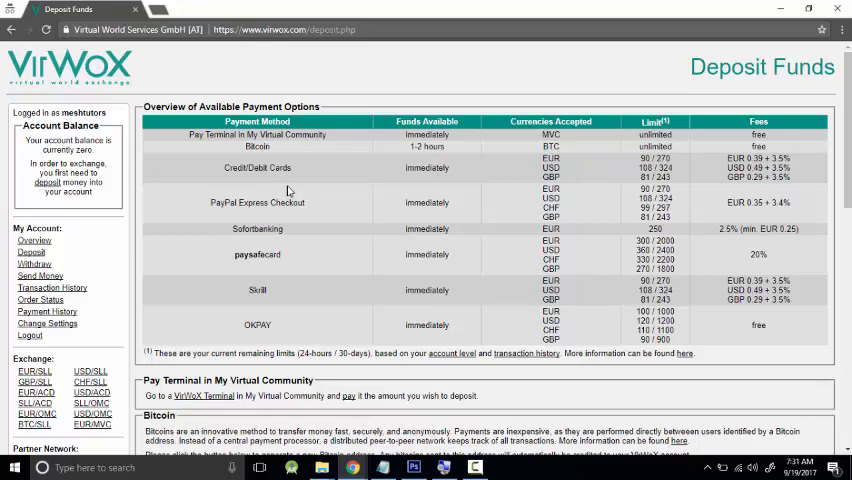
pyautogui.scroll(-3)
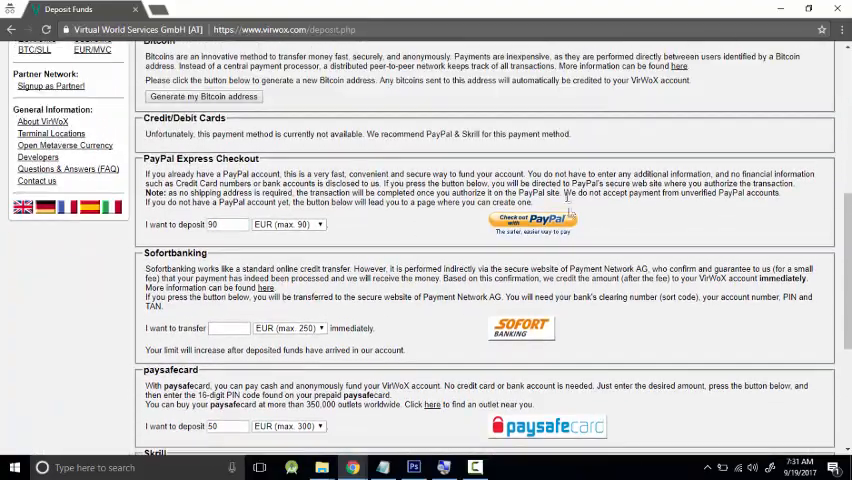
pyautogui.scroll(-3)
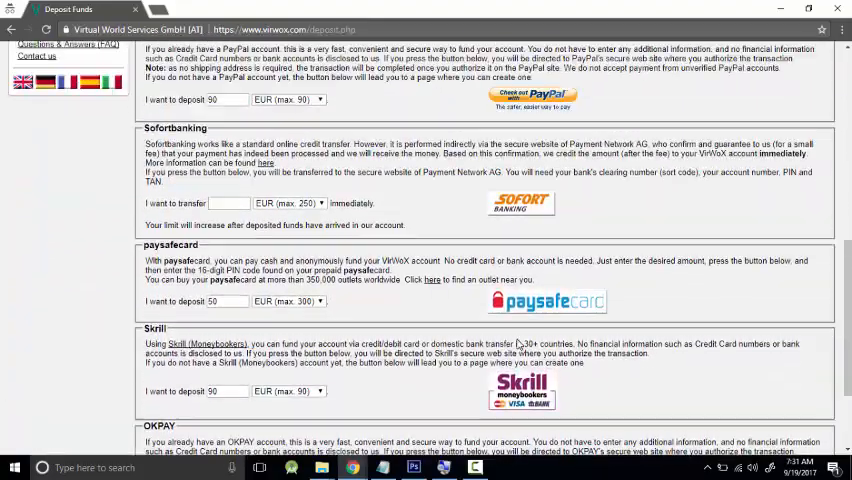
pyautogui.scroll(3)
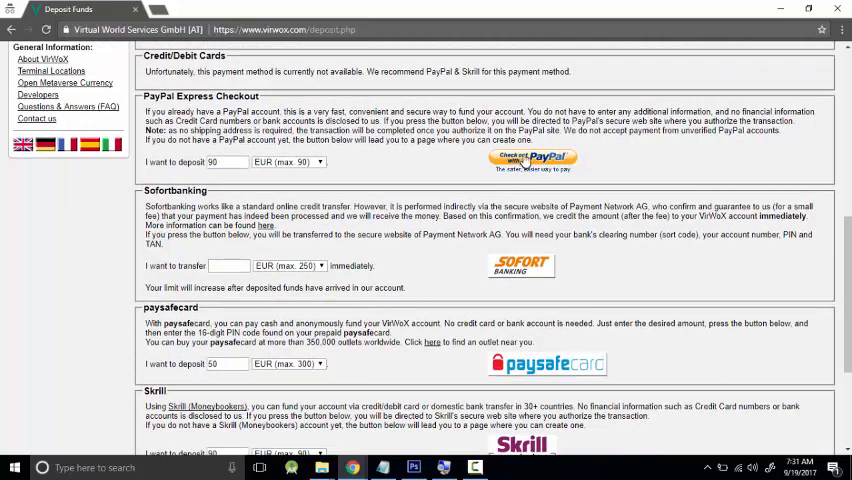
pyautogui.moveTo(256, 176)
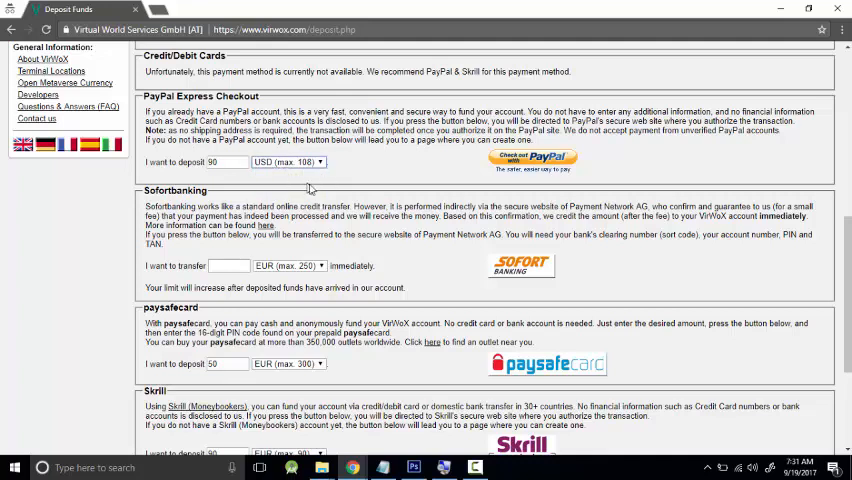
pyautogui.moveTo(336, 184)
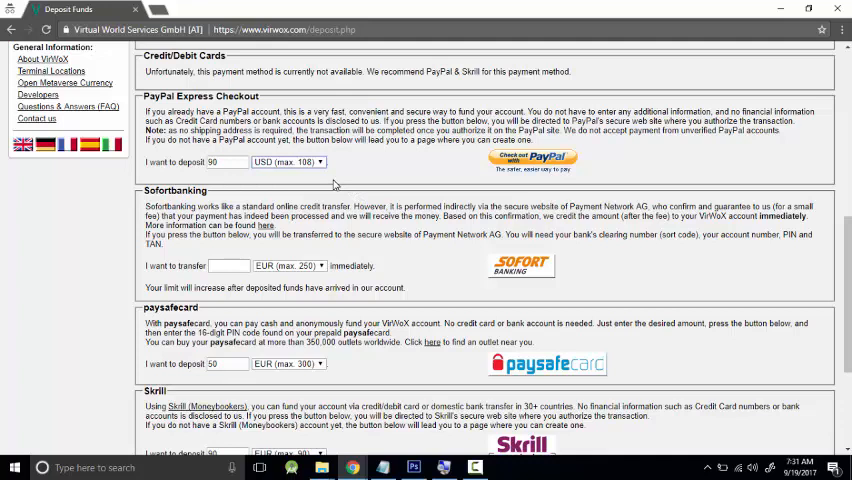
pyautogui.moveTo(372, 208)
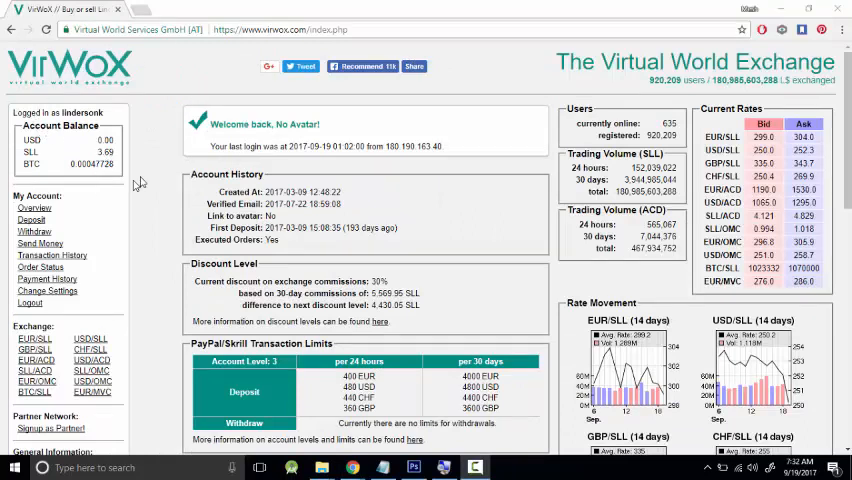
# Go from the account overview to the Deposit Funds payment-methods table.
pyautogui.scroll(-3)
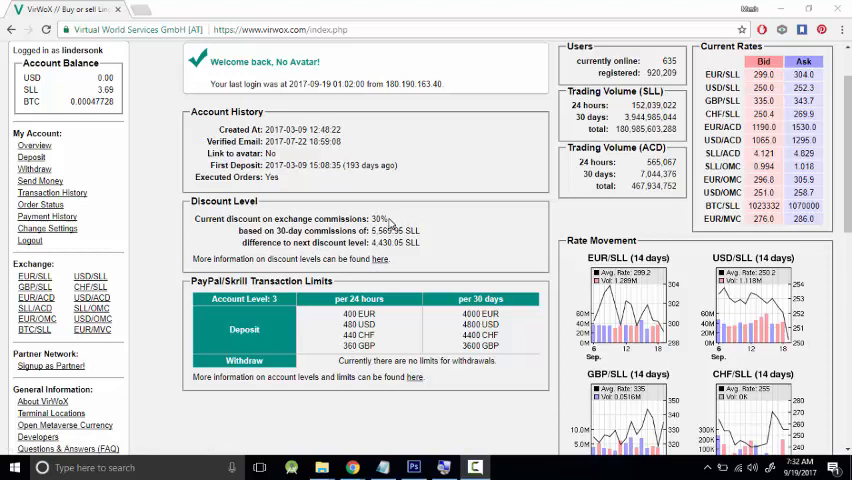
pyautogui.scroll(-3)
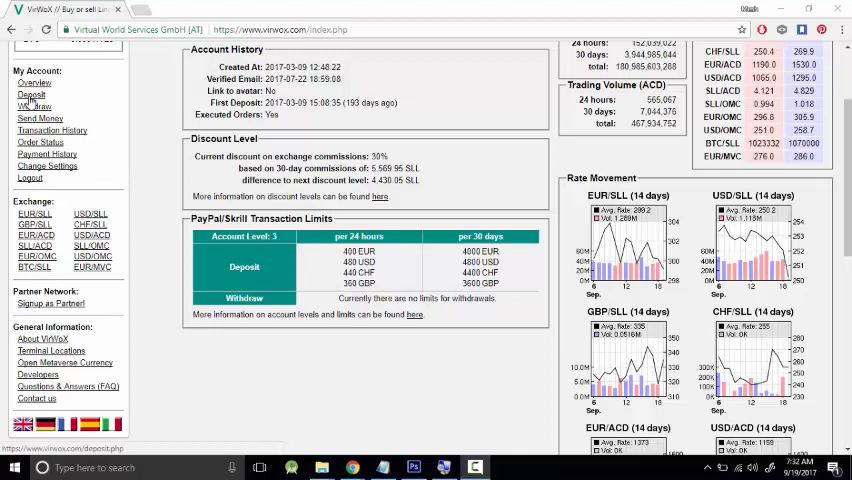
pyautogui.click(30, 96)
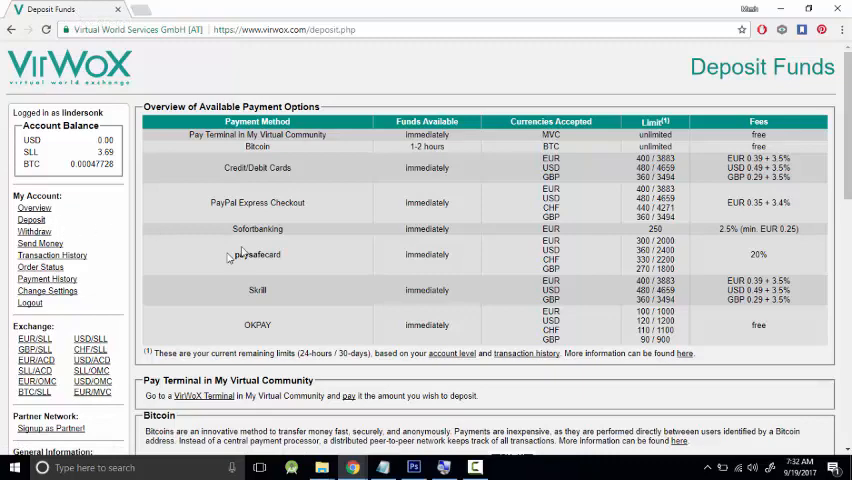
# Begin a PayPal Express Checkout deposit of 30 in US dollars and reach the PayPal payment review.
pyautogui.scroll(-3)
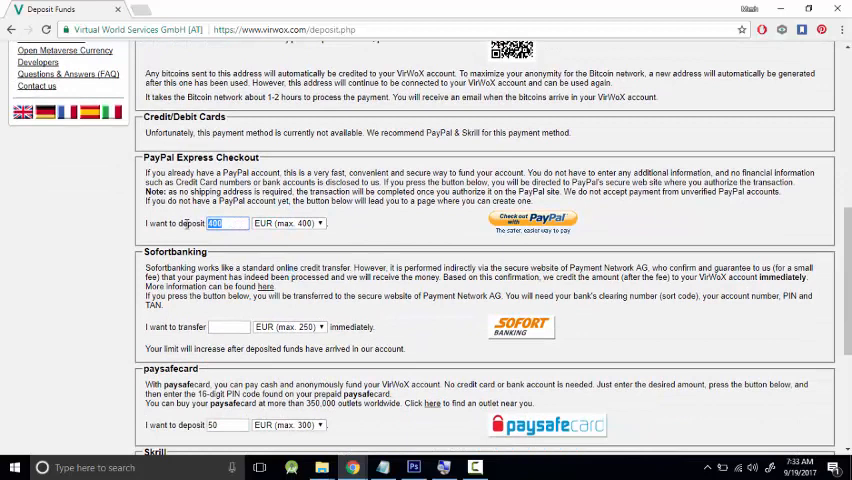
pyautogui.click(320, 224)
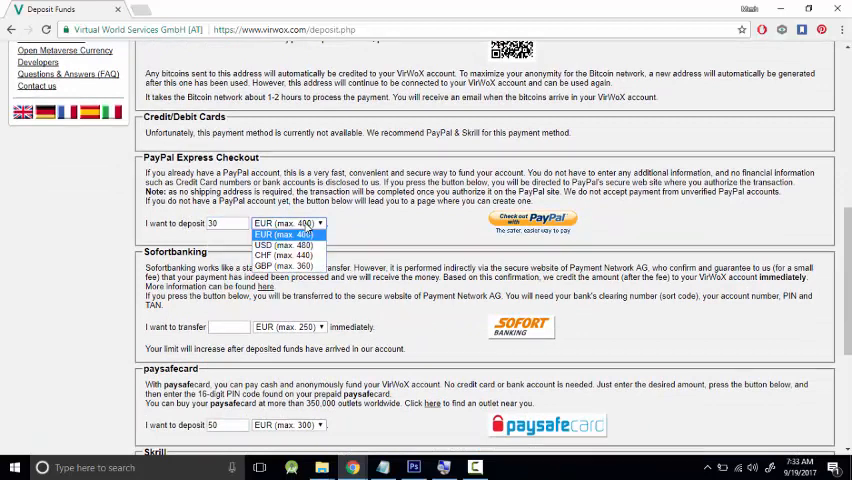
pyautogui.click(282, 244)
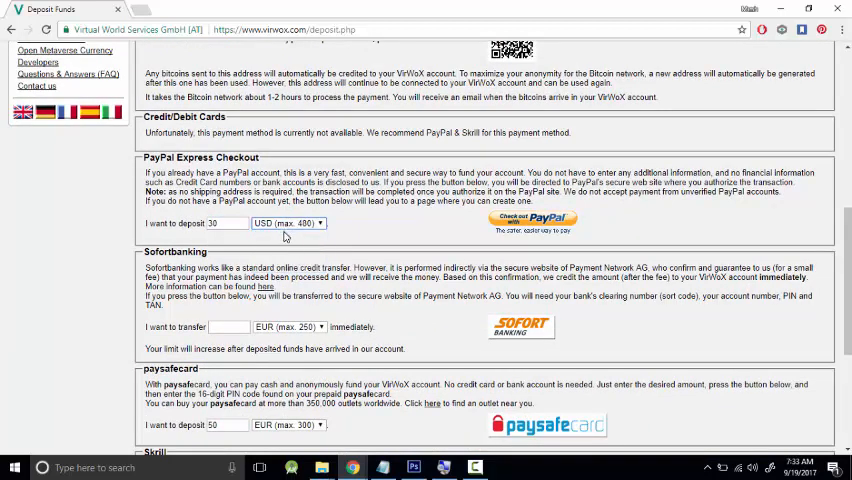
pyautogui.moveTo(452, 224)
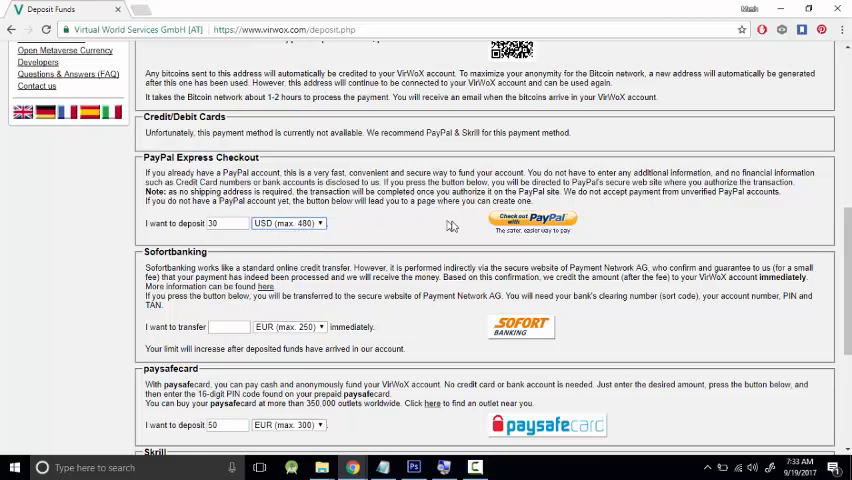
pyautogui.click(532, 222)
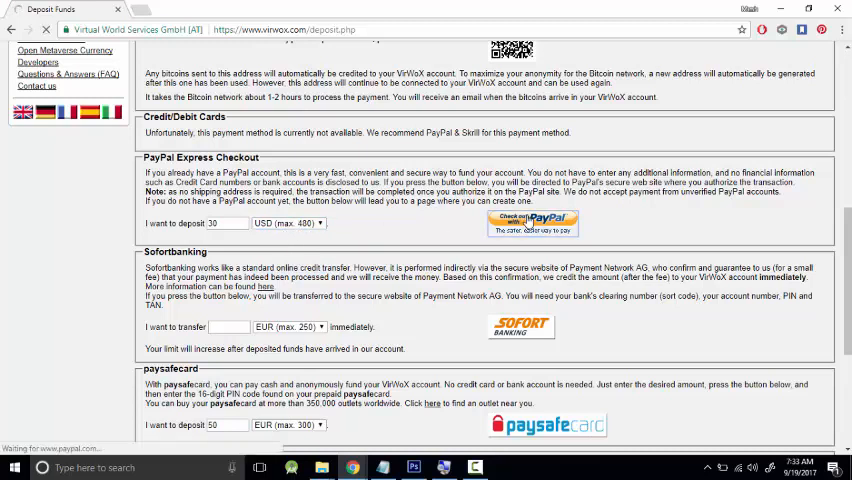
pyautogui.click(532, 222)
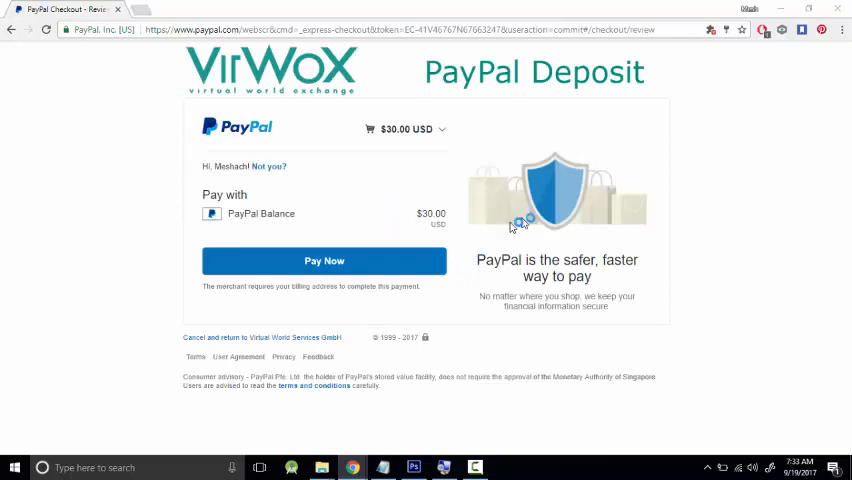
pyautogui.moveTo(470, 256)
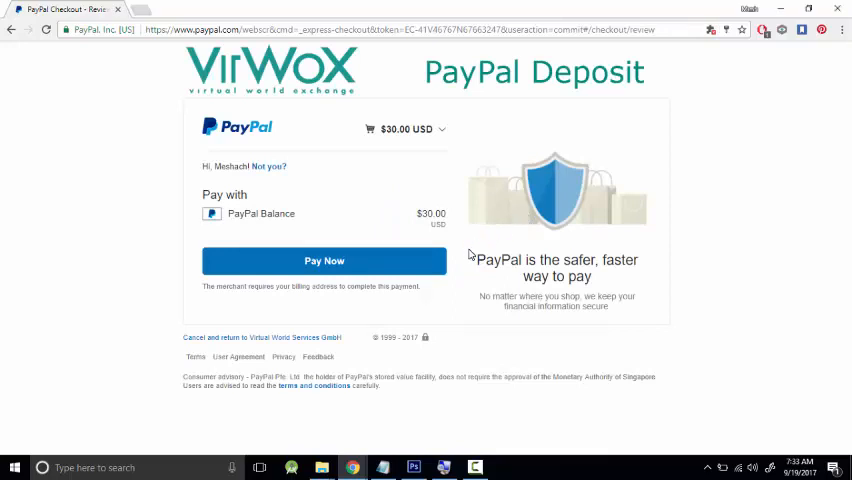
pyautogui.moveTo(432, 260)
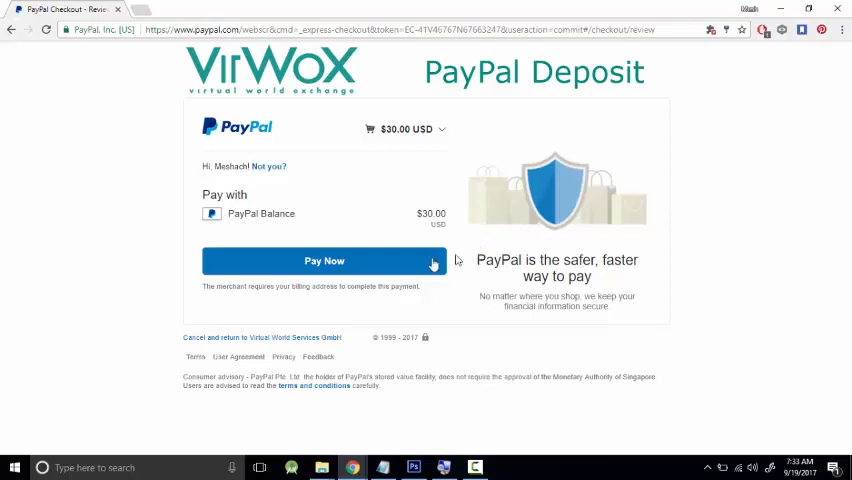
# Pay the $30.00 deposit from the PayPal balance, crediting VirWoX with 28.68 USD net.
pyautogui.click(324, 260)
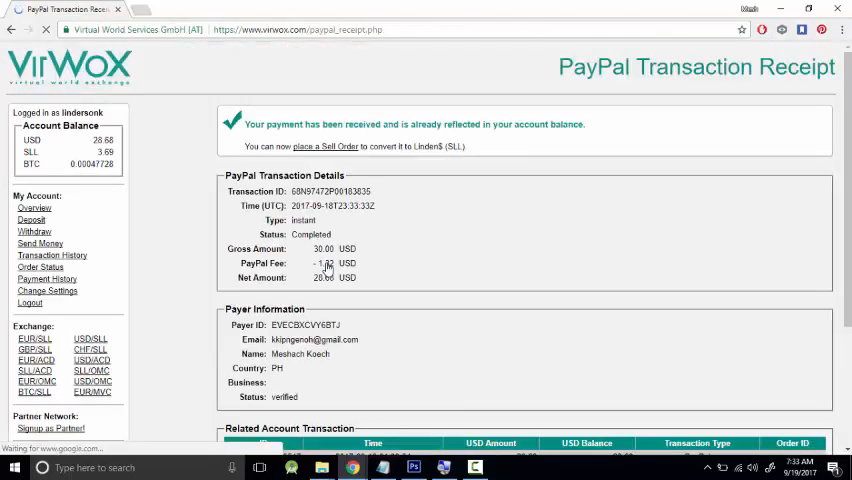
pyautogui.moveTo(458, 214)
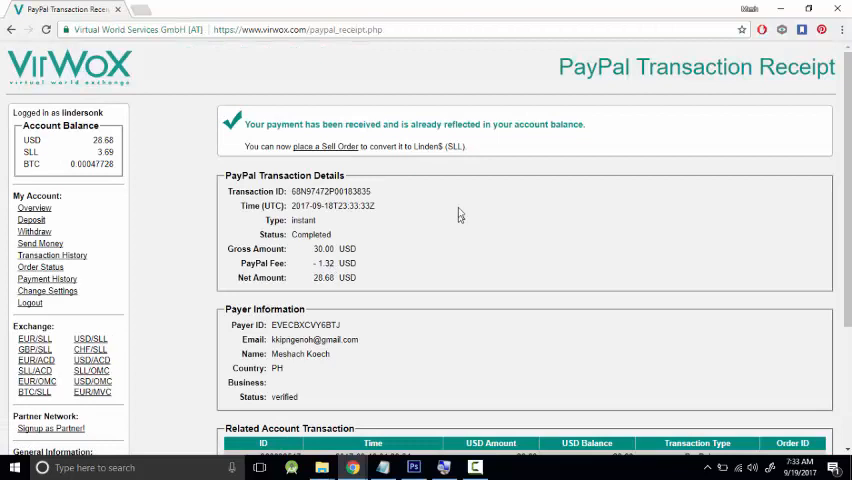
pyautogui.moveTo(568, 240)
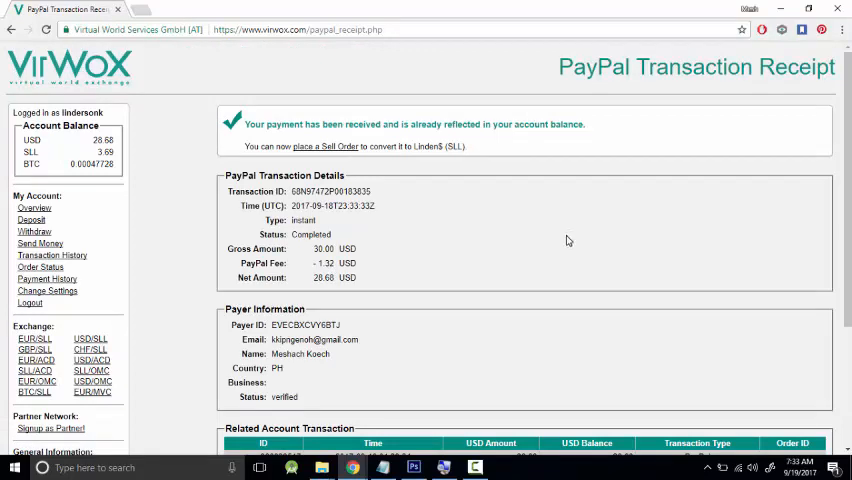
pyautogui.moveTo(176, 174)
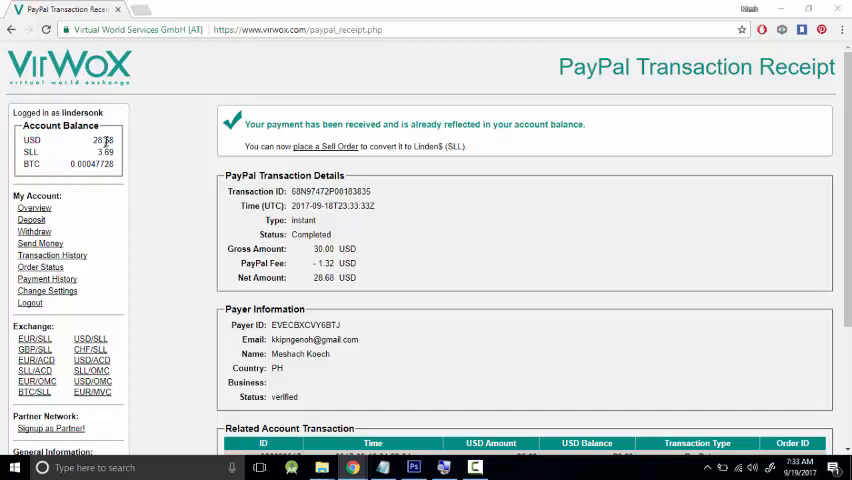
pyautogui.moveTo(110, 150)
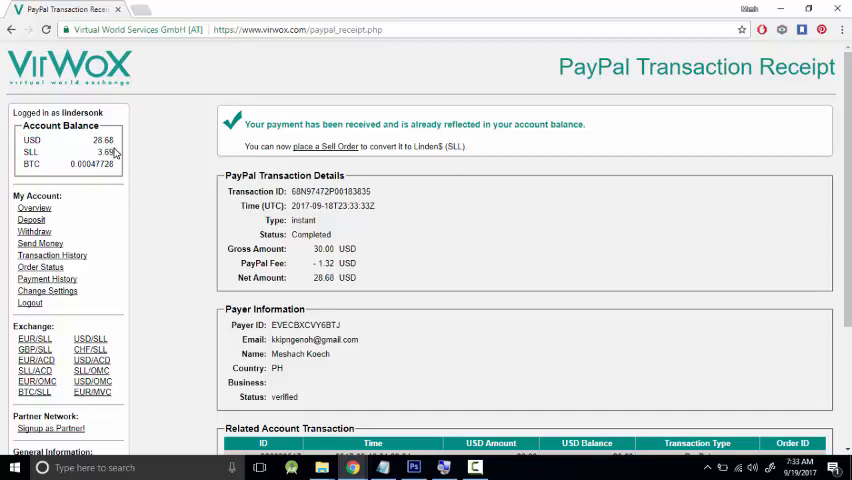
pyautogui.scroll(-3)
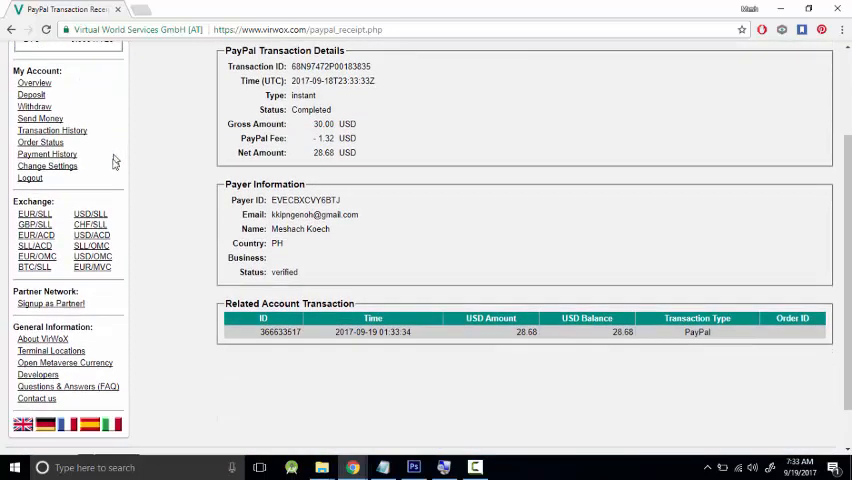
pyautogui.scroll(-3)
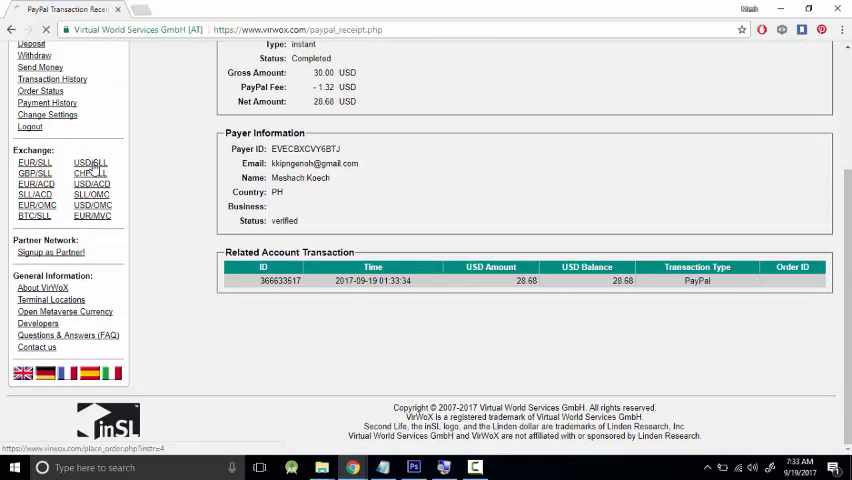
pyautogui.click(88, 162)
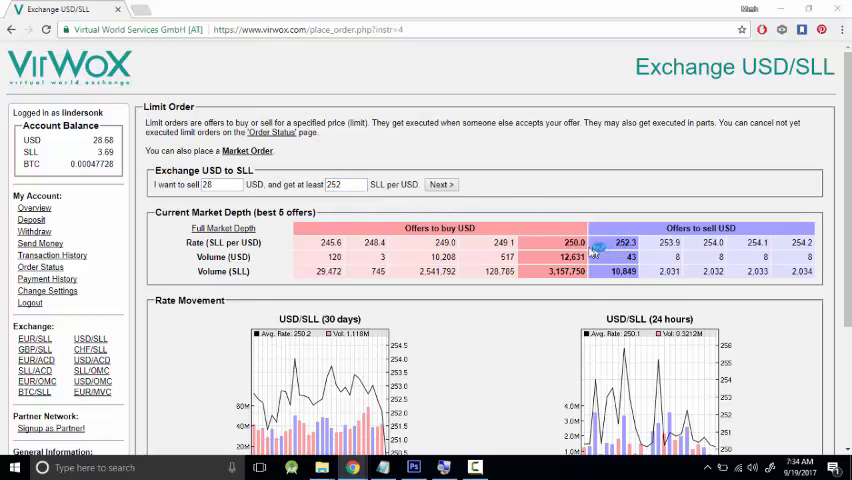
# Sell 28 USD for SLL at a minimum rate of 252 SLL per USD and place the order.
pyautogui.click(344, 184)
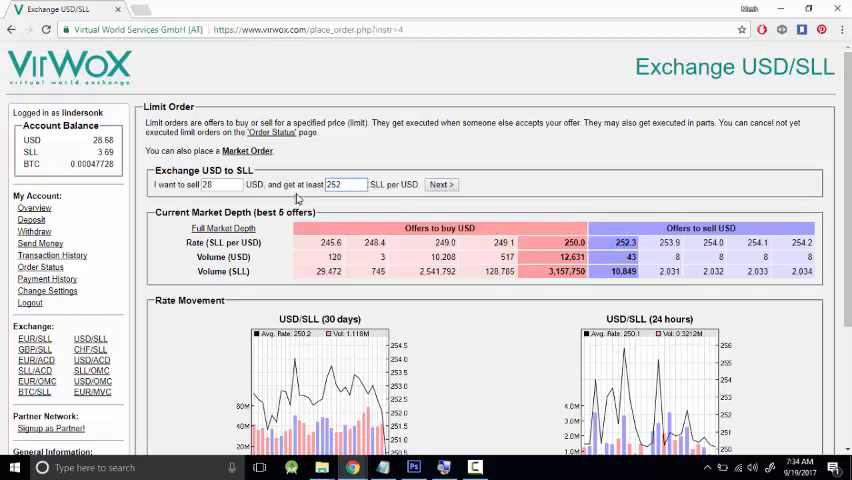
pyautogui.moveTo(436, 212)
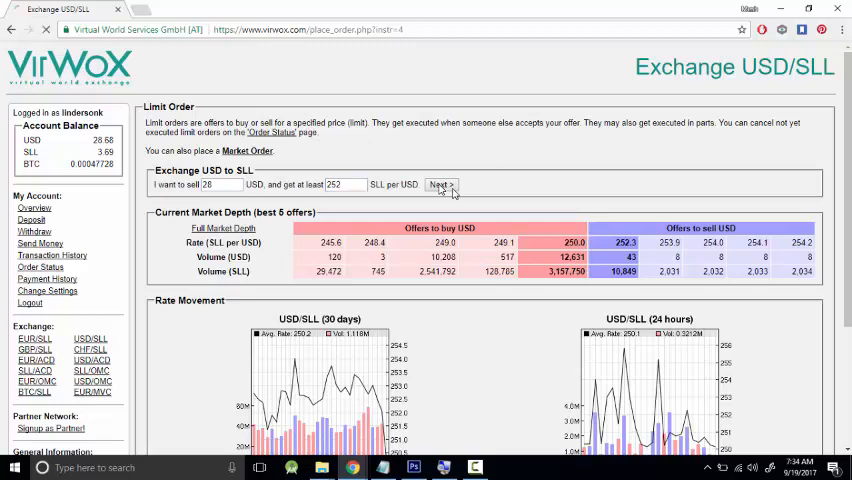
pyautogui.click(440, 184)
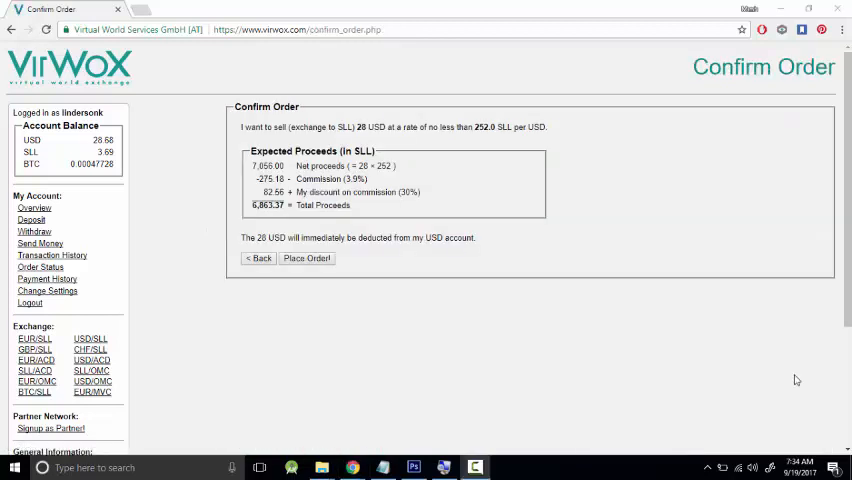
pyautogui.moveTo(356, 308)
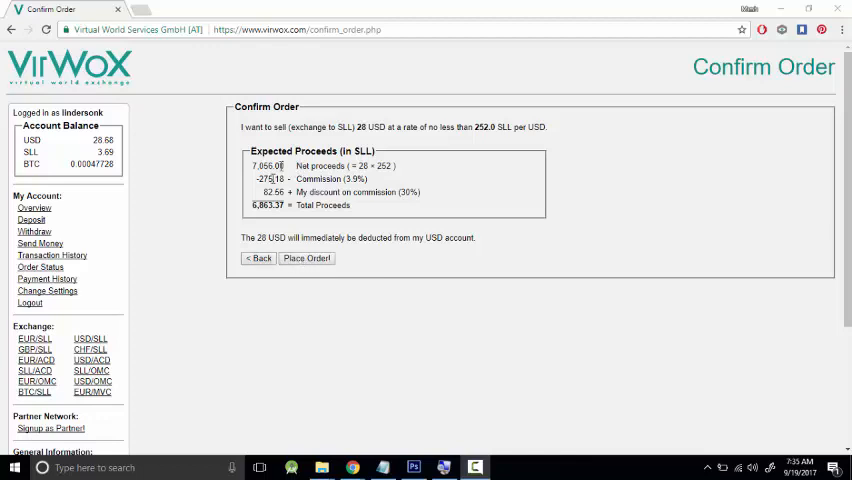
pyautogui.moveTo(294, 224)
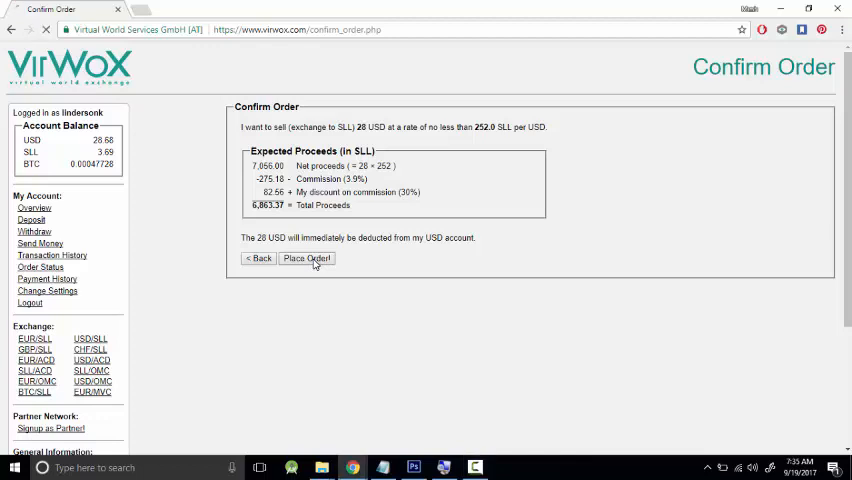
pyautogui.click(306, 258)
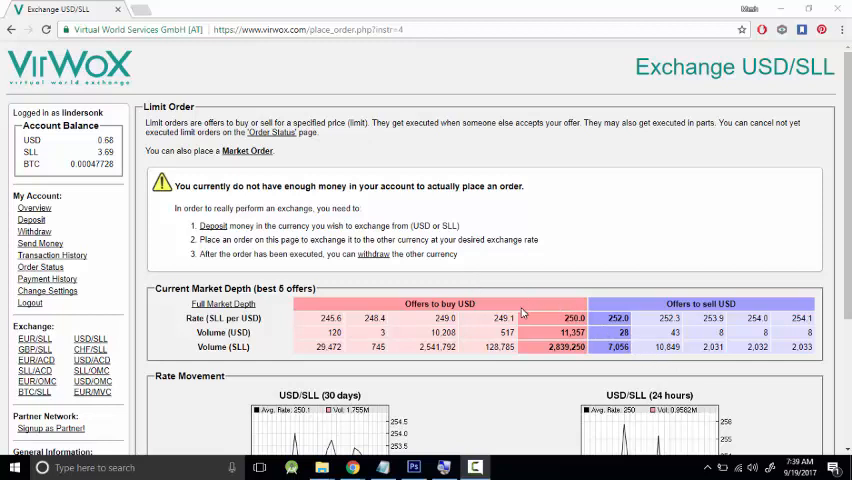
pyautogui.moveTo(56, 316)
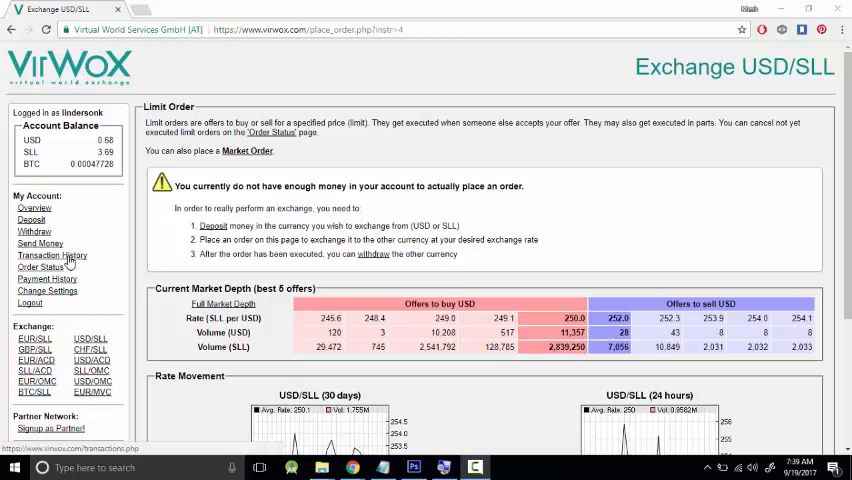
# Cancel the pending USD sell order in Order Status and return to the USD/SLL exchange with 28.56 USD restored.
pyautogui.click(40, 268)
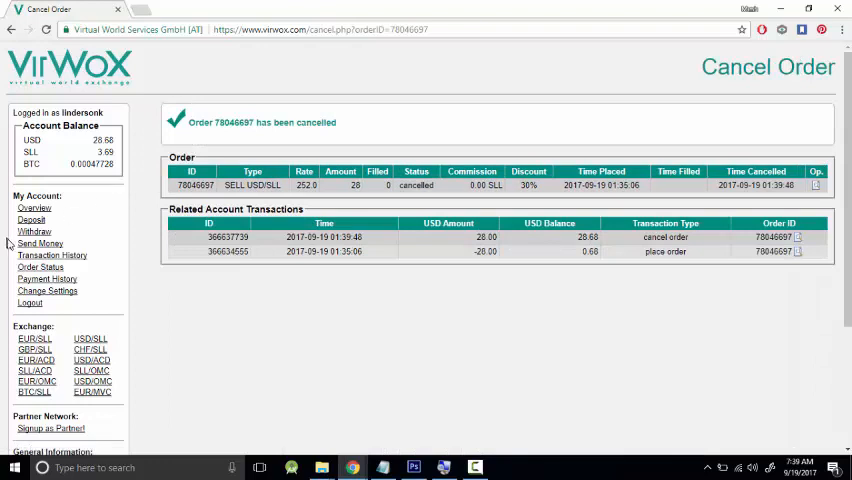
pyautogui.moveTo(40, 244)
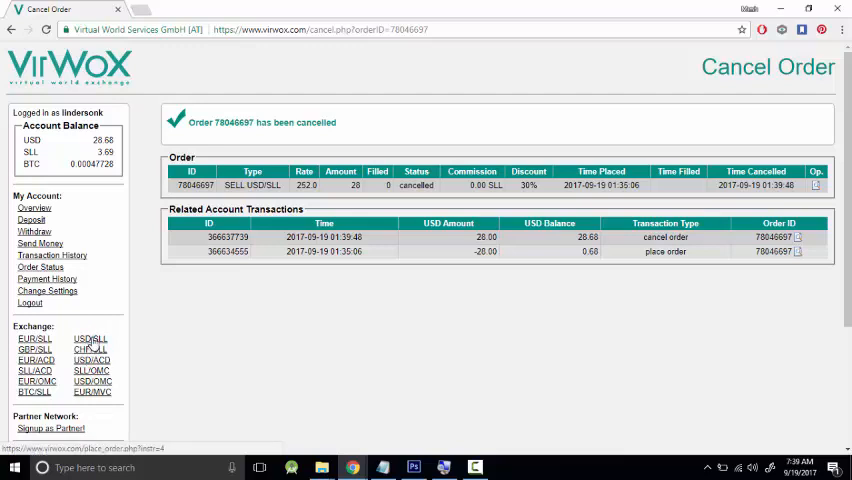
pyautogui.click(90, 338)
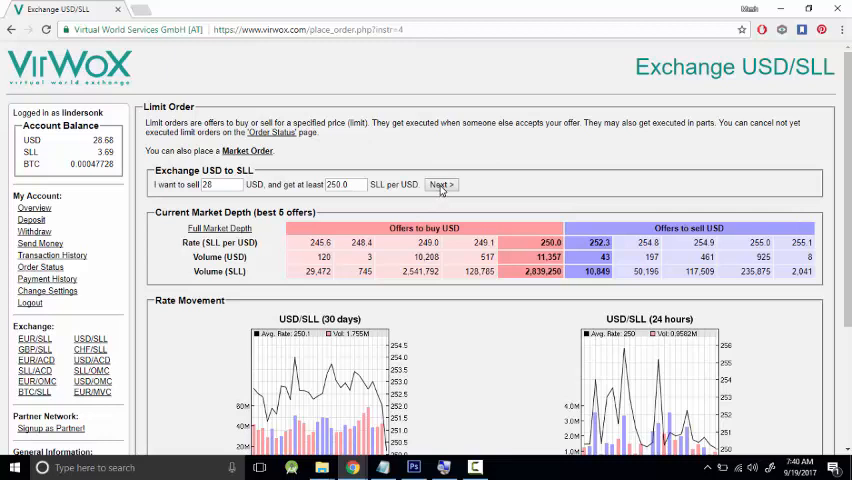
# Place the 28 USD sell order at 250 so it fills to 6,812.59 SLL, then reach the BTC/SLL exchange.
pyautogui.click(440, 184)
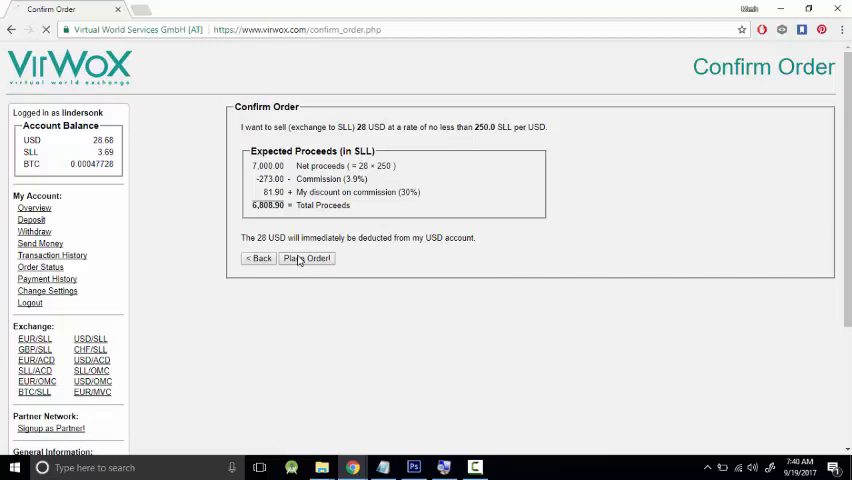
pyautogui.click(306, 258)
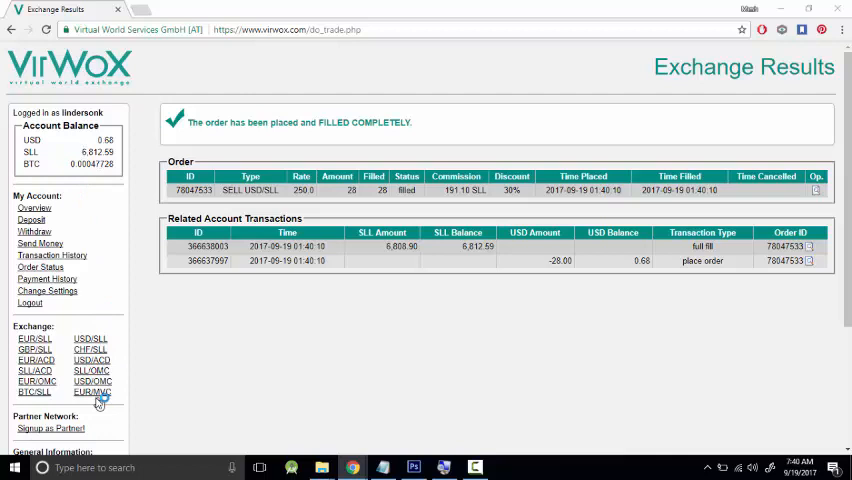
pyautogui.moveTo(324, 234)
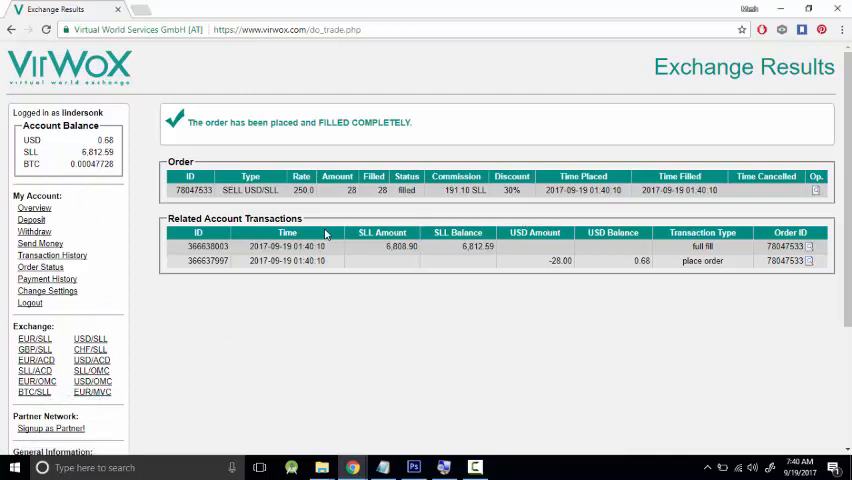
pyautogui.moveTo(470, 192)
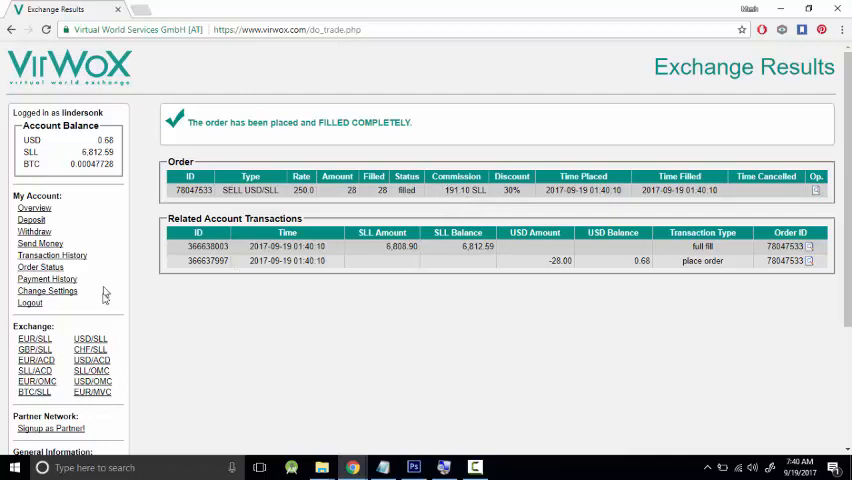
pyautogui.moveTo(104, 344)
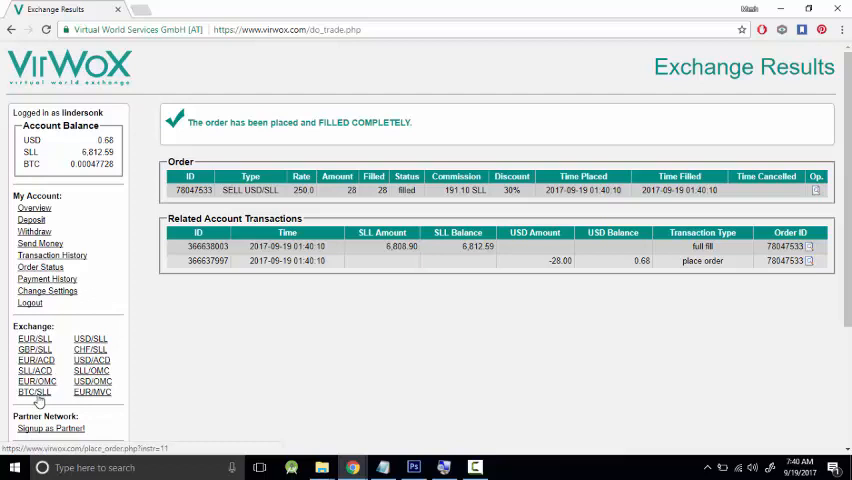
pyautogui.click(36, 392)
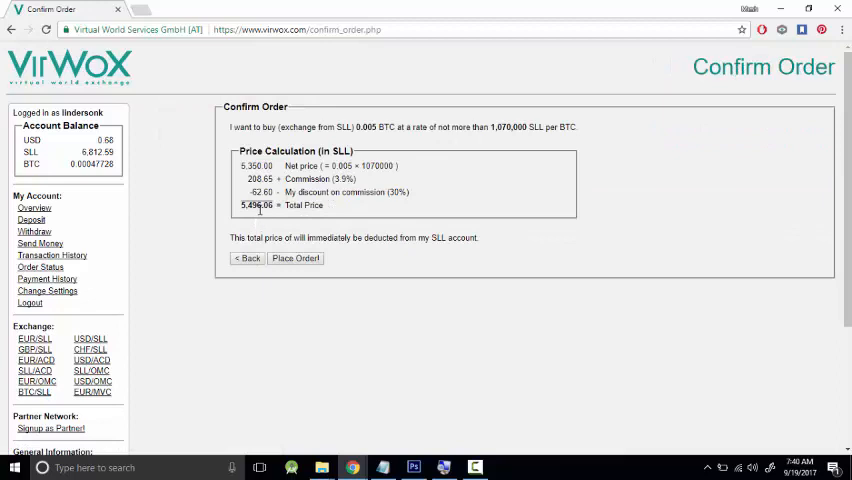
pyautogui.moveTo(252, 226)
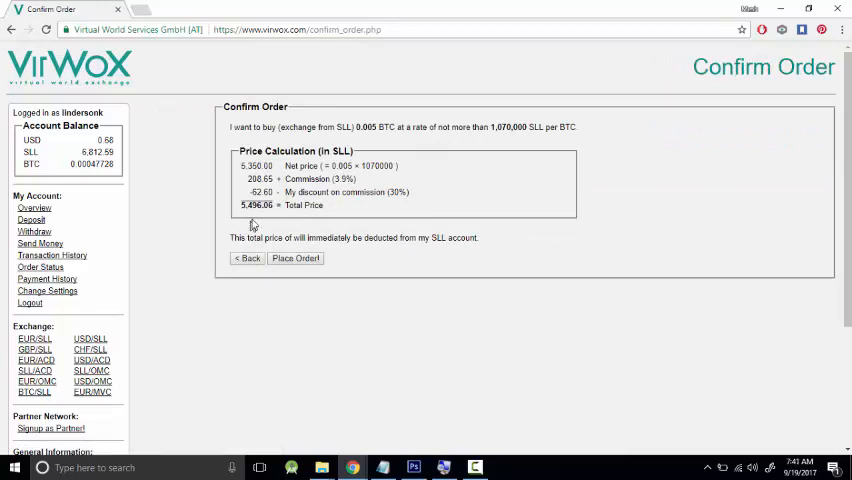
pyautogui.moveTo(256, 220)
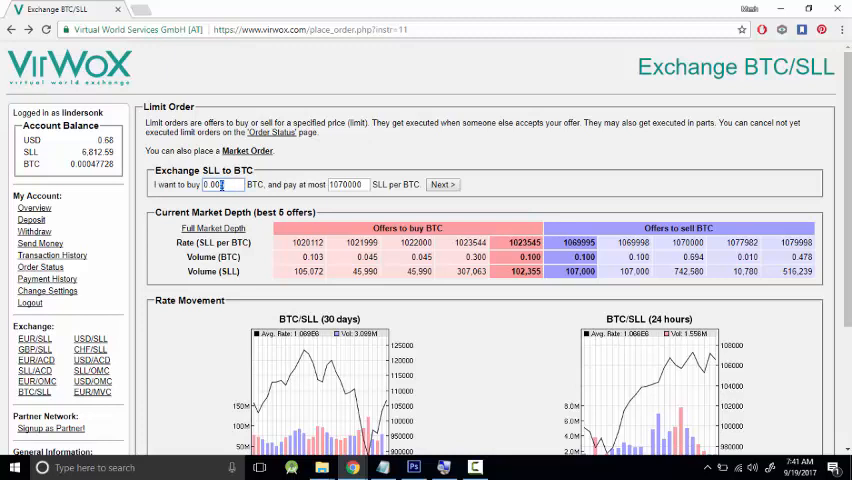
# Adjust the buy amount to 0.006 BTC at up to 1,070,000 SLL per BTC and reach its order confirmation totalling 6,595.27 SLL.
pyautogui.click(442, 184)
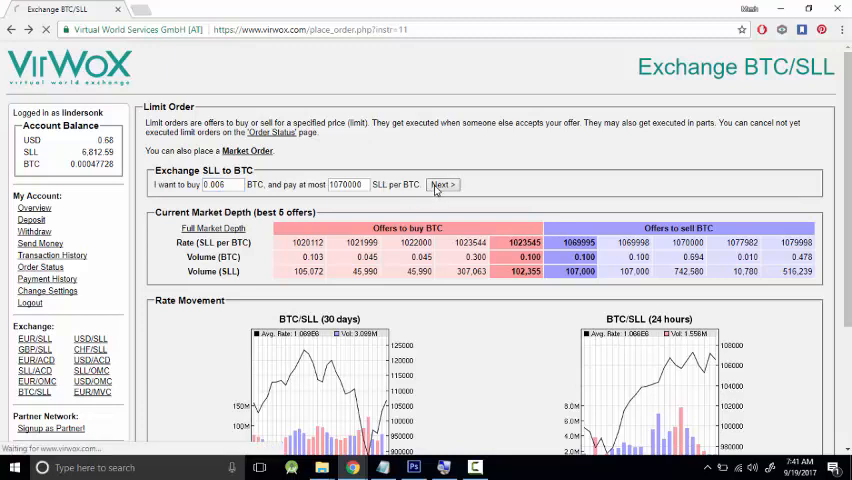
pyautogui.click(442, 184)
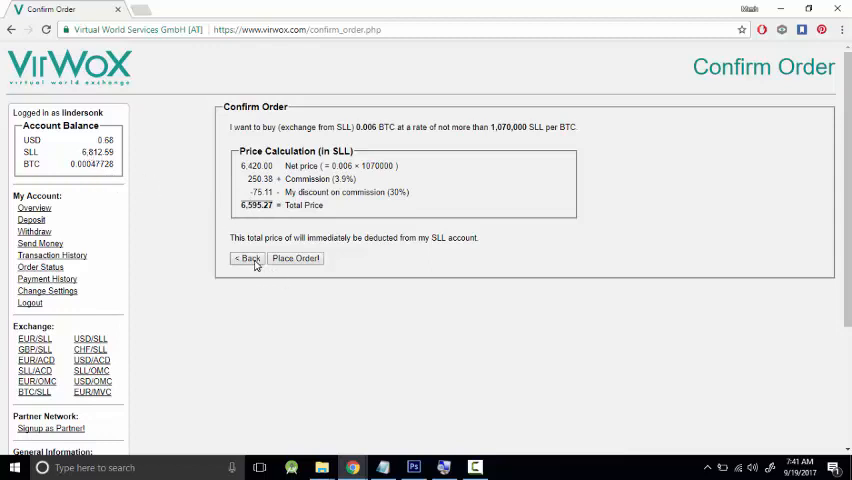
pyautogui.click(296, 258)
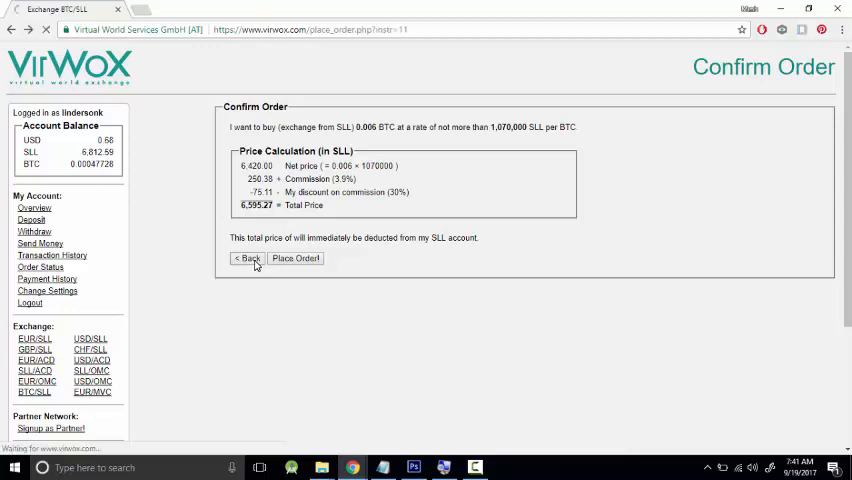
pyautogui.click(248, 258)
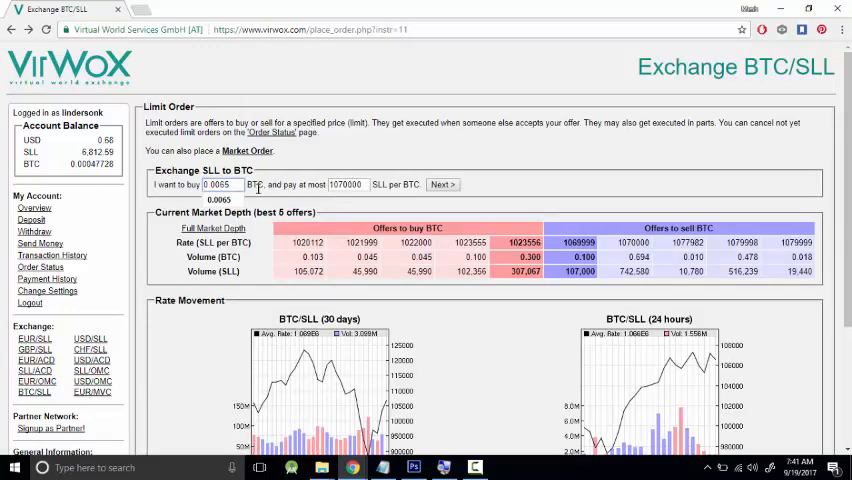
pyautogui.click(440, 184)
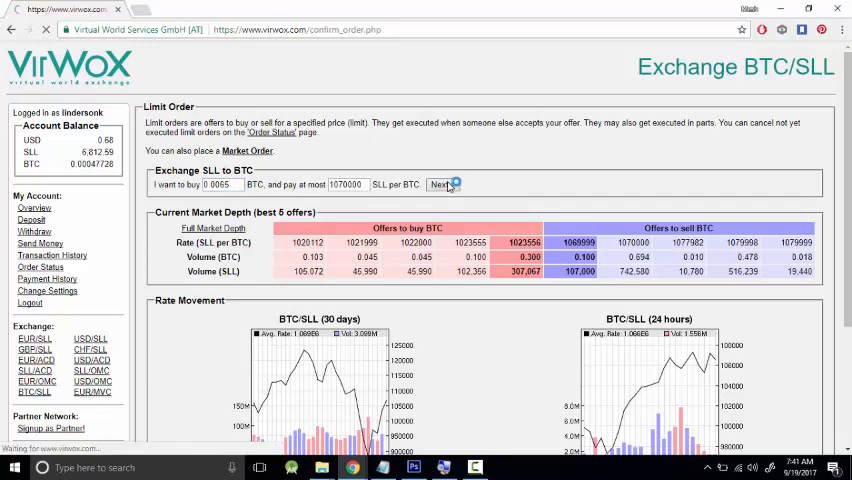
pyautogui.click(440, 184)
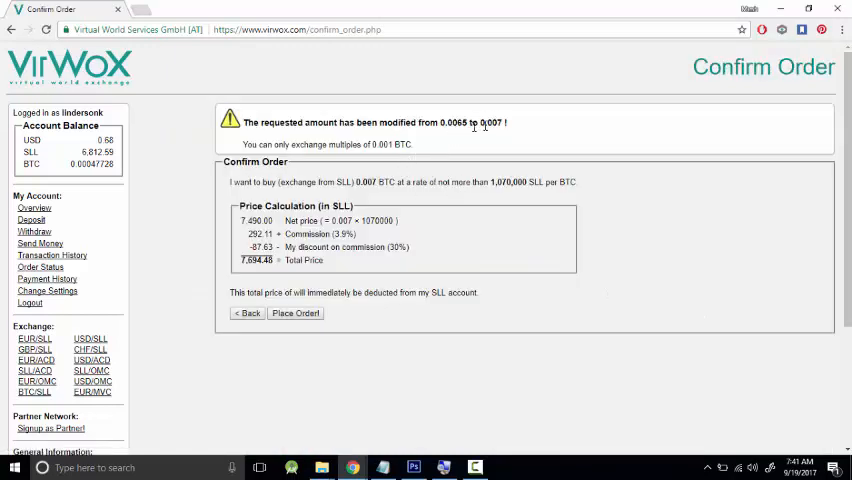
pyautogui.moveTo(520, 126)
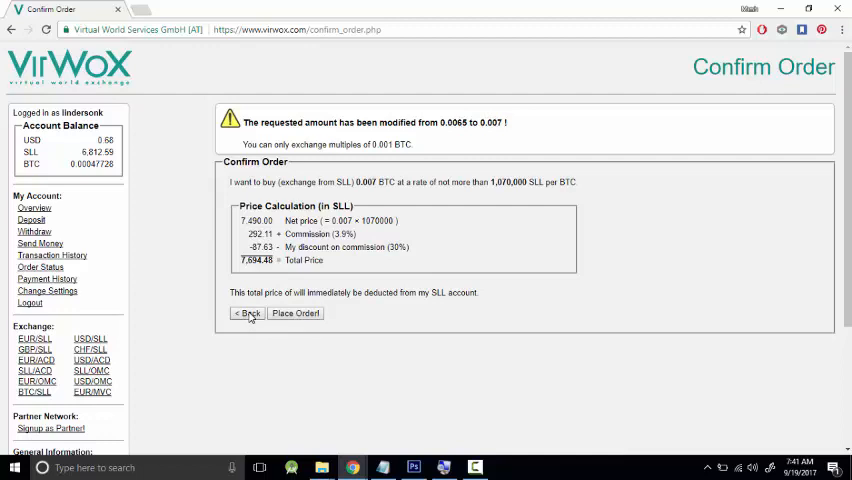
pyautogui.click(294, 312)
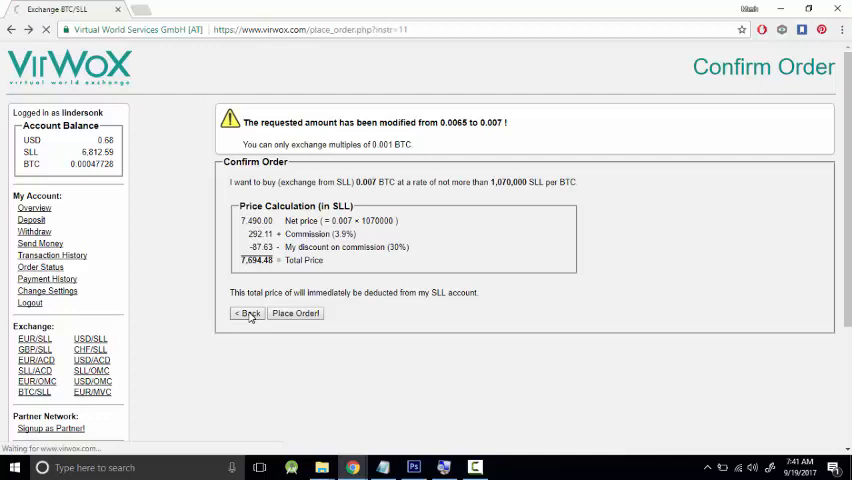
pyautogui.click(248, 312)
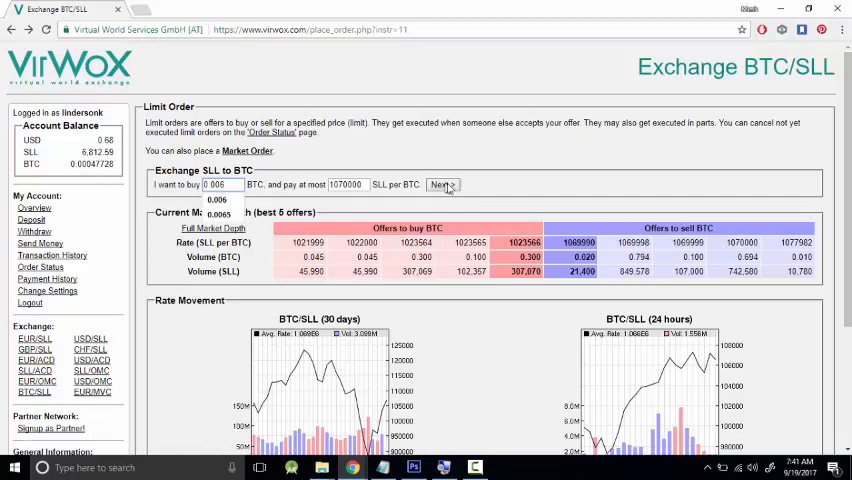
pyautogui.click(440, 184)
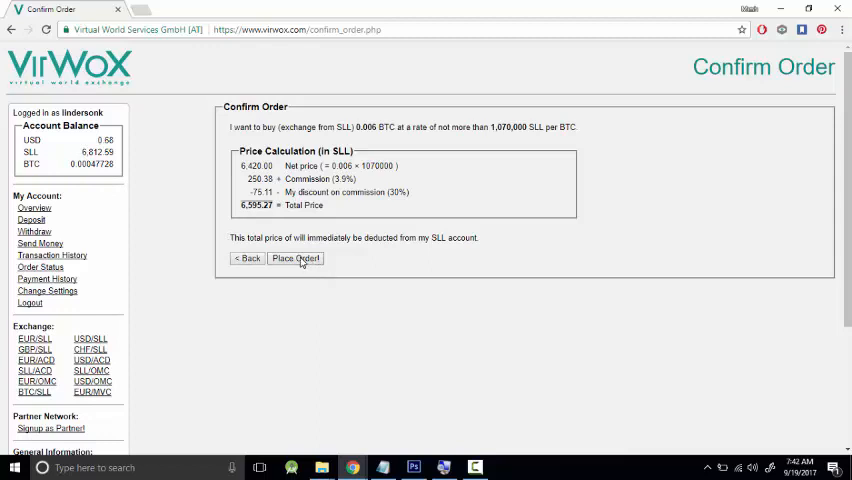
# Place the 0.006 BTC buy order so it fills completely, leaving 217.32 SLL.
pyautogui.click(296, 258)
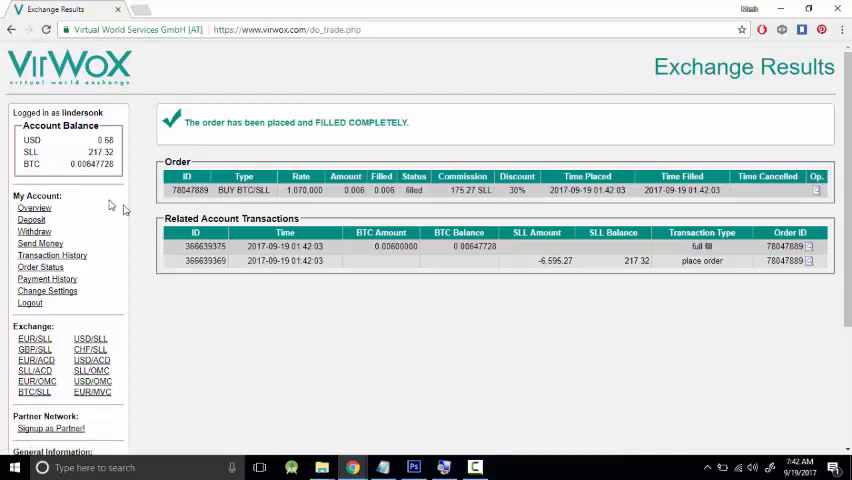
pyautogui.moveTo(96, 336)
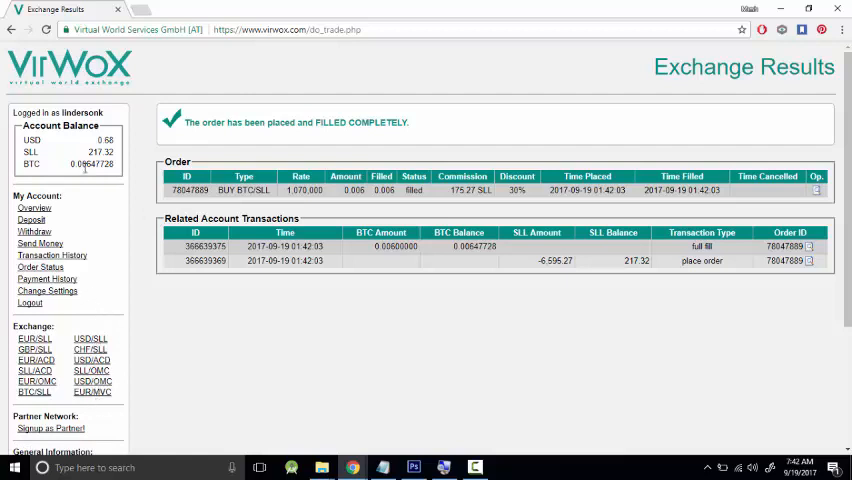
# Bring up VirWoX's Withdraw Funds page and the LocalBitcoins Receive bitcoins page with its address.
pyautogui.click(34, 232)
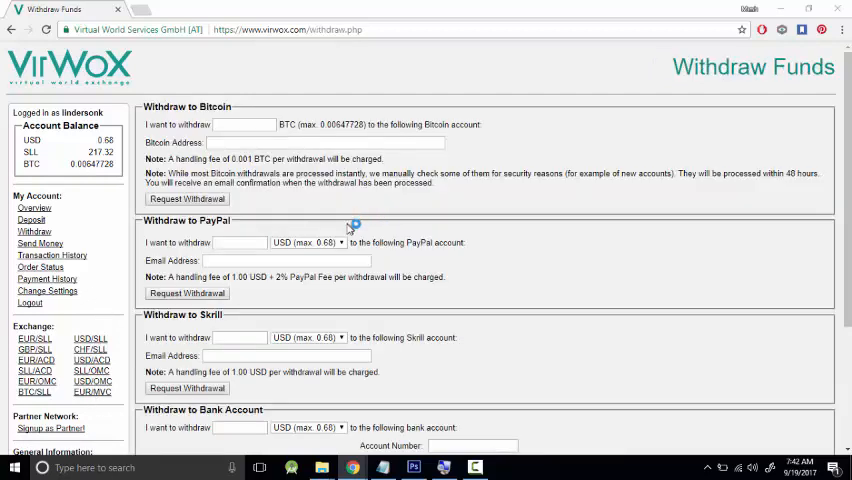
pyautogui.moveTo(360, 272)
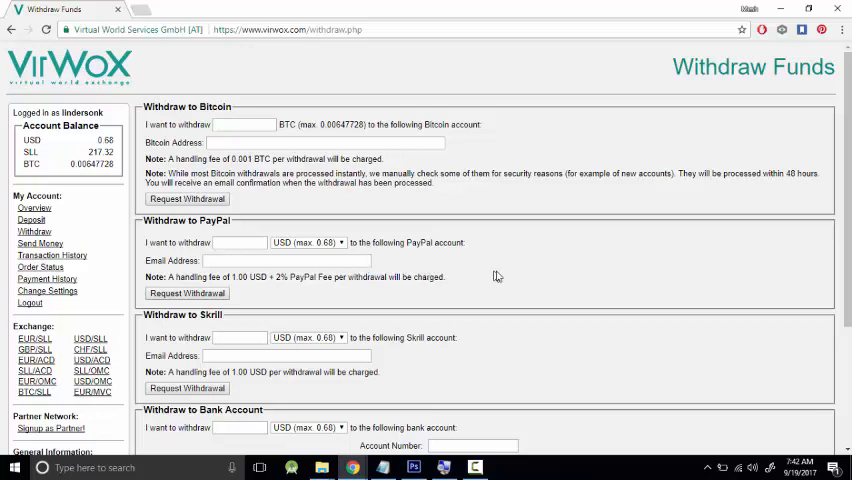
pyautogui.moveTo(430, 234)
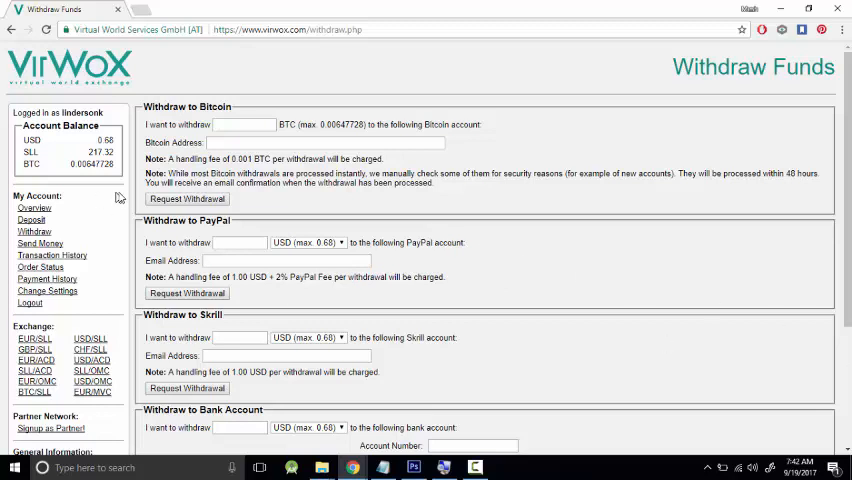
pyautogui.moveTo(248, 198)
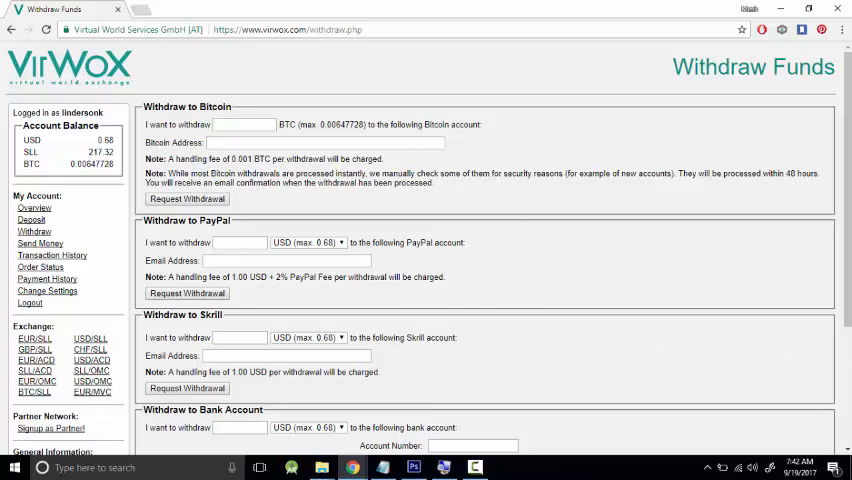
pyautogui.click(184, 8)
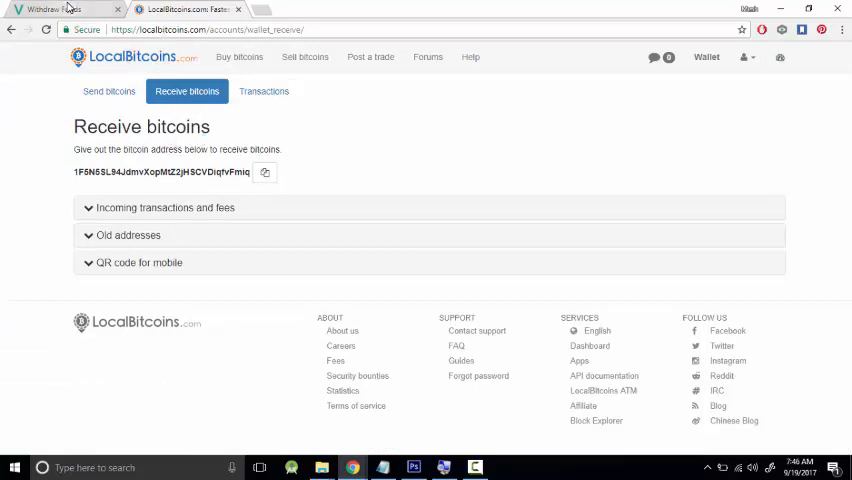
# Copy the LocalBitcoins receiving address into the Bitcoin address field of the VirWoX withdrawal form and verify it matches.
pyautogui.click(264, 172)
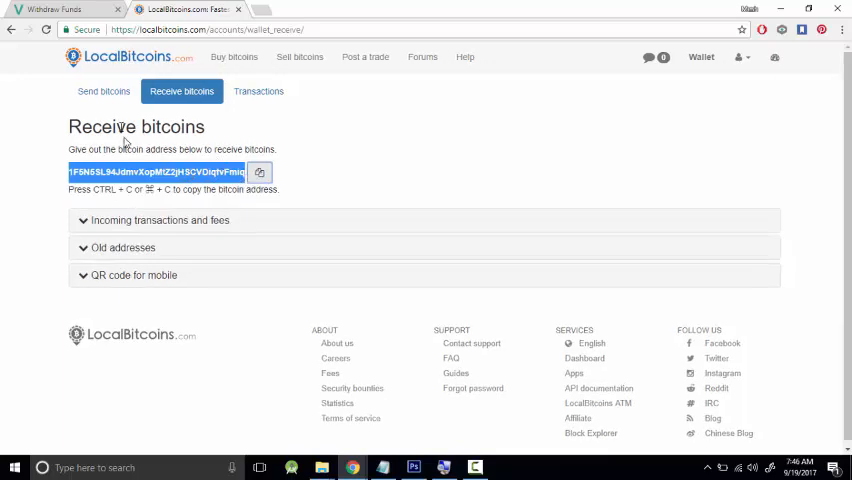
pyautogui.click(60, 8)
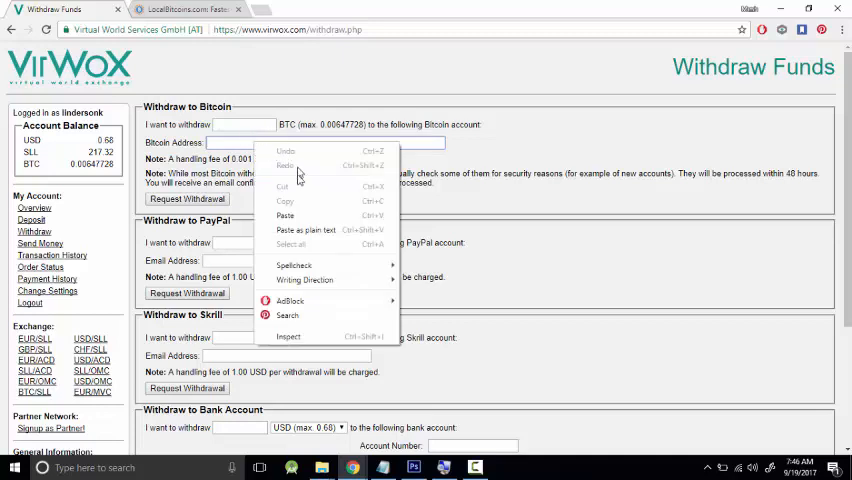
pyautogui.click(284, 216)
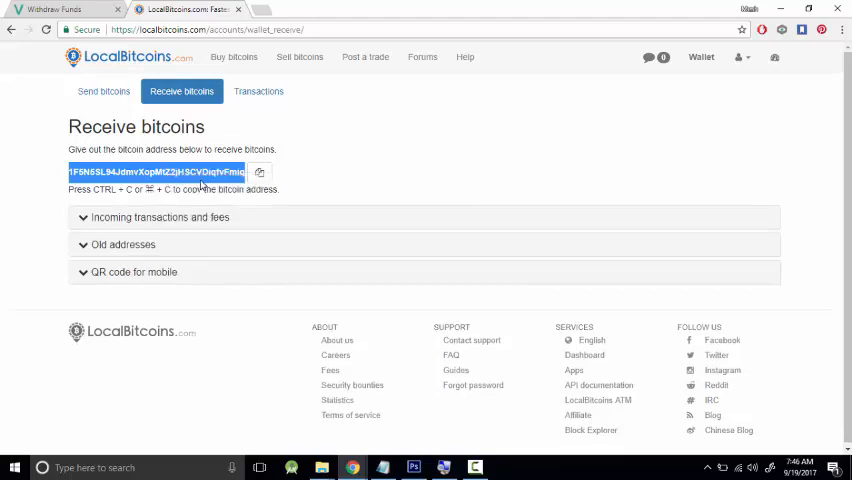
pyautogui.click(56, 8)
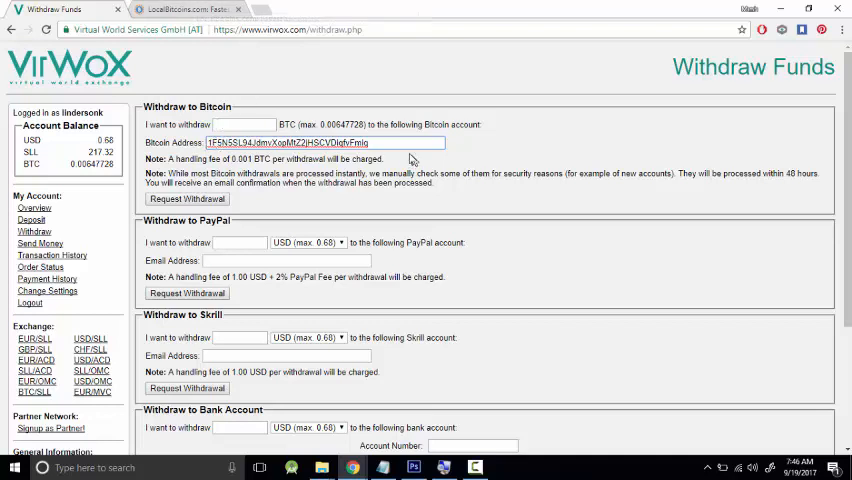
pyautogui.click(184, 8)
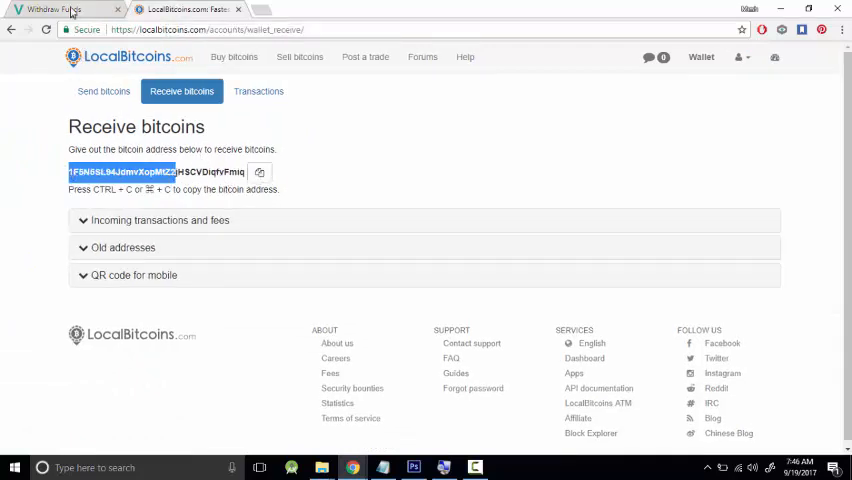
pyautogui.click(56, 8)
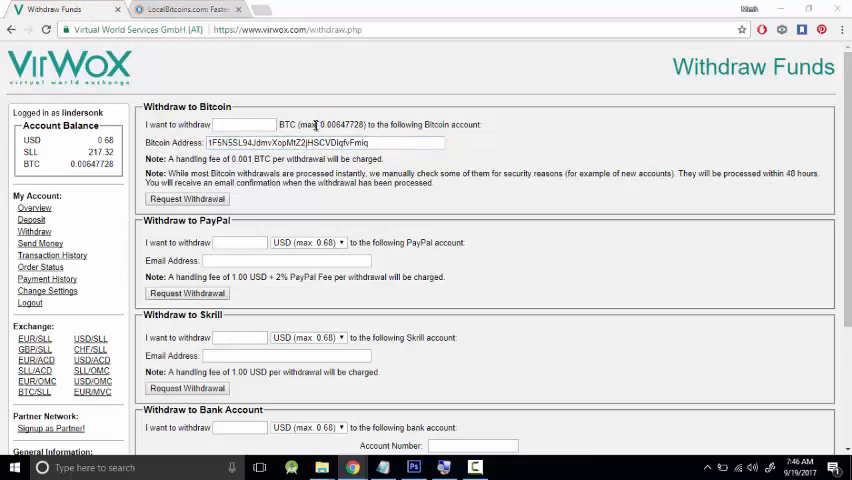
# Request withdrawal of the full 0.00647728 BTC to the LocalBitcoins address so it is processed.
pyautogui.doubleClick(344, 124)
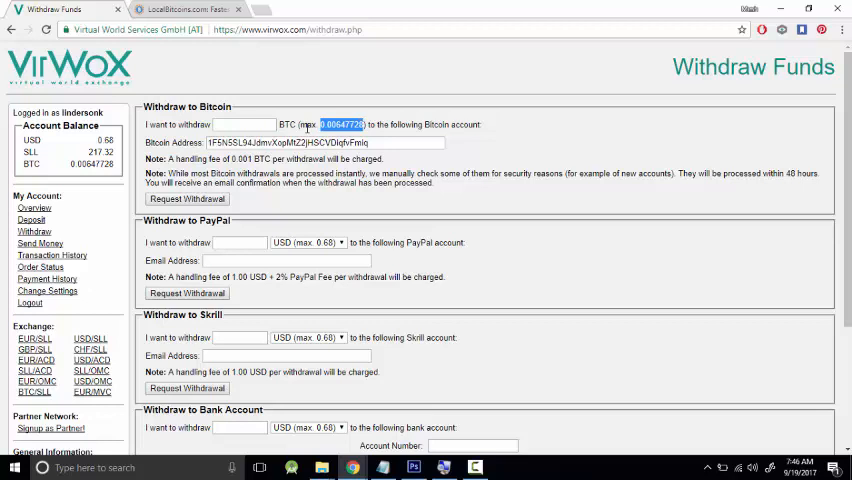
pyautogui.click(244, 124)
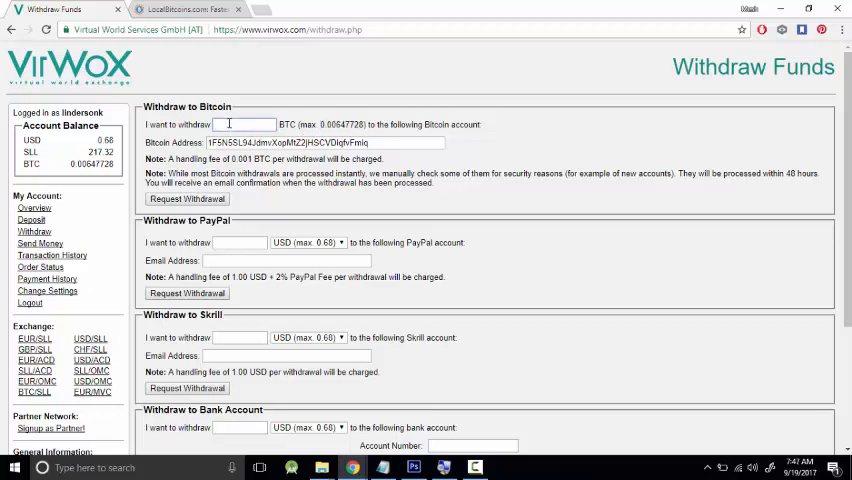
pyautogui.write('0.00647728')
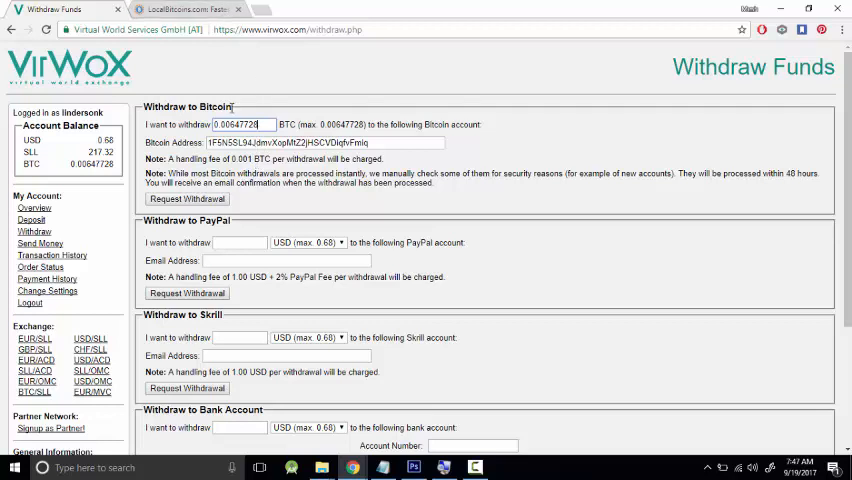
pyautogui.moveTo(184, 8)
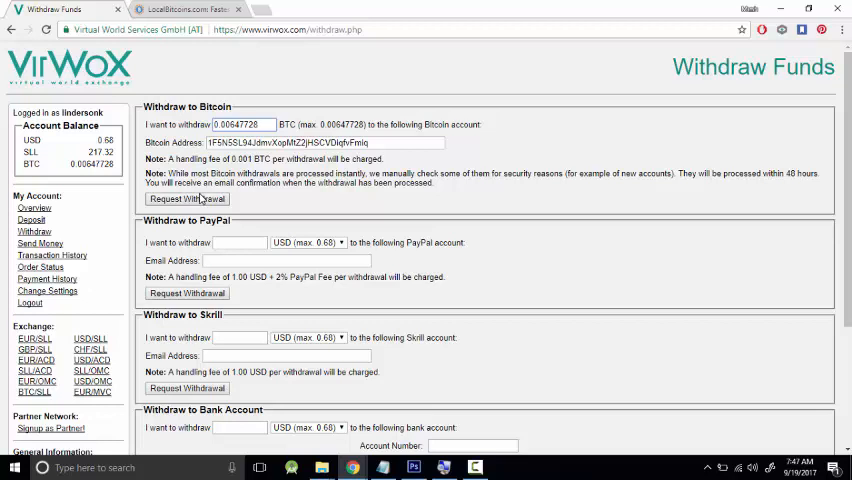
pyautogui.moveTo(104, 176)
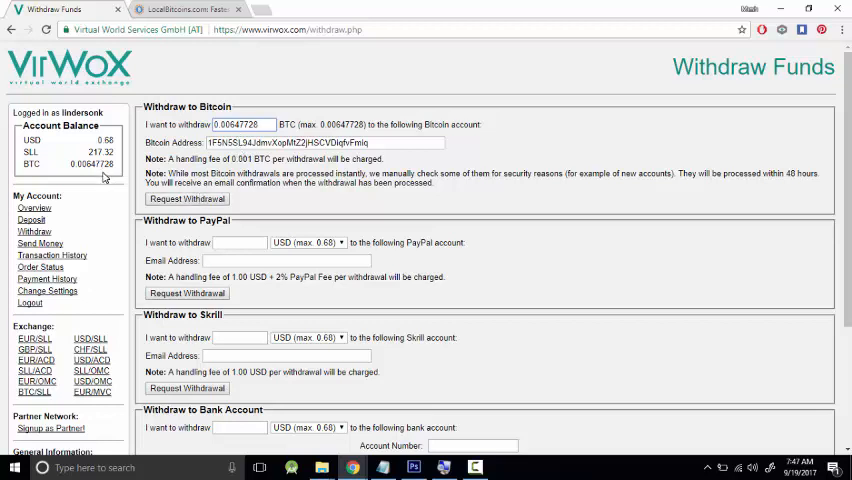
pyautogui.click(240, 124)
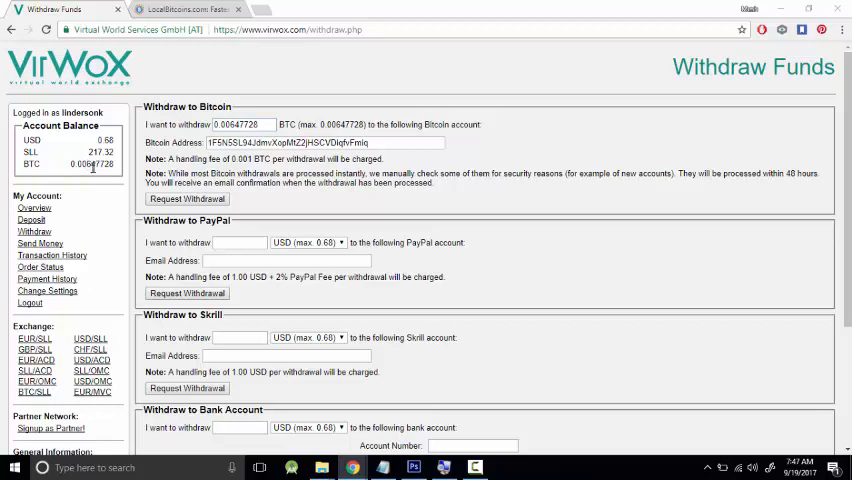
pyautogui.click(240, 124)
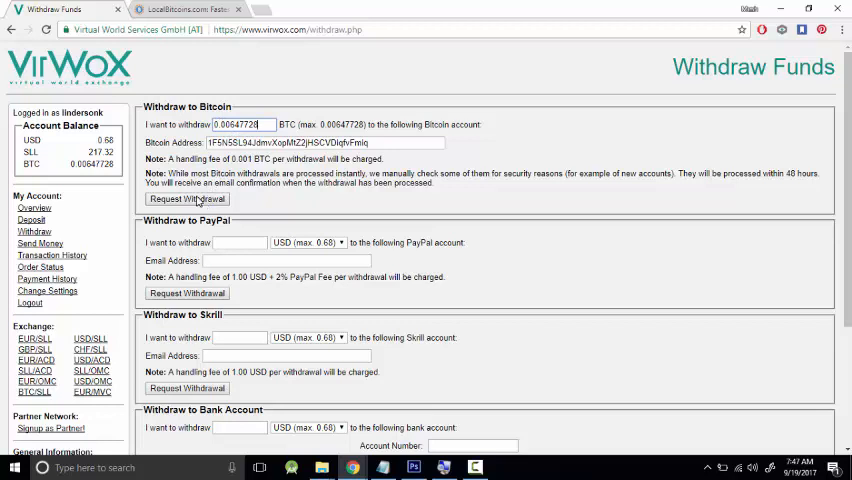
pyautogui.click(188, 200)
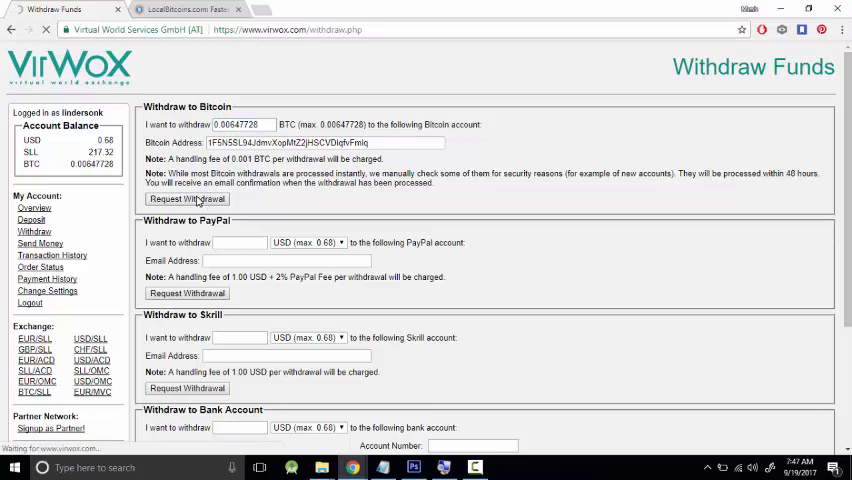
pyautogui.click(186, 200)
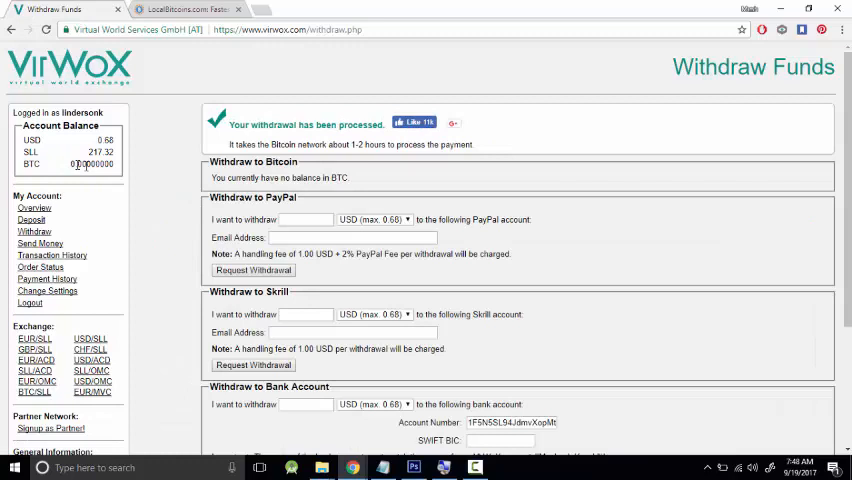
pyautogui.moveTo(484, 148)
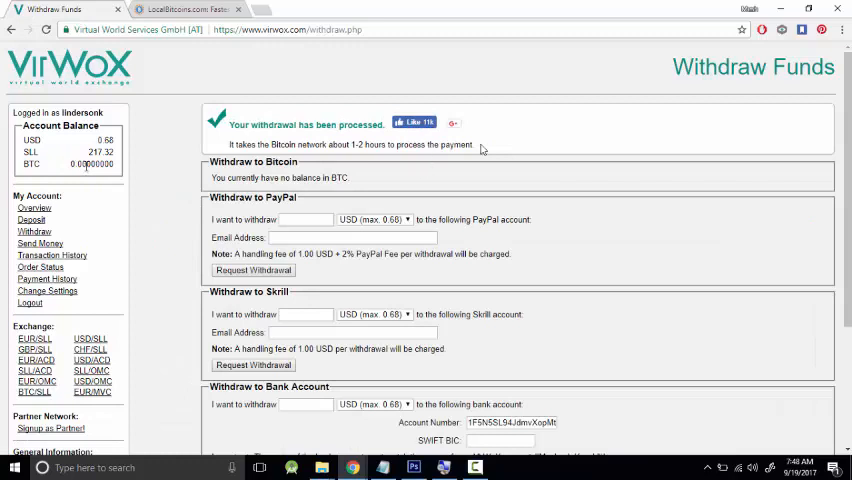
pyautogui.moveTo(388, 170)
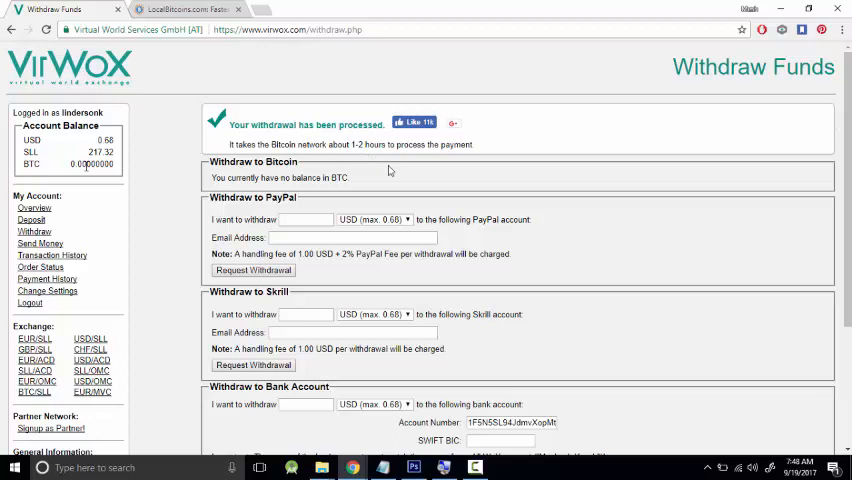
pyautogui.moveTo(352, 168)
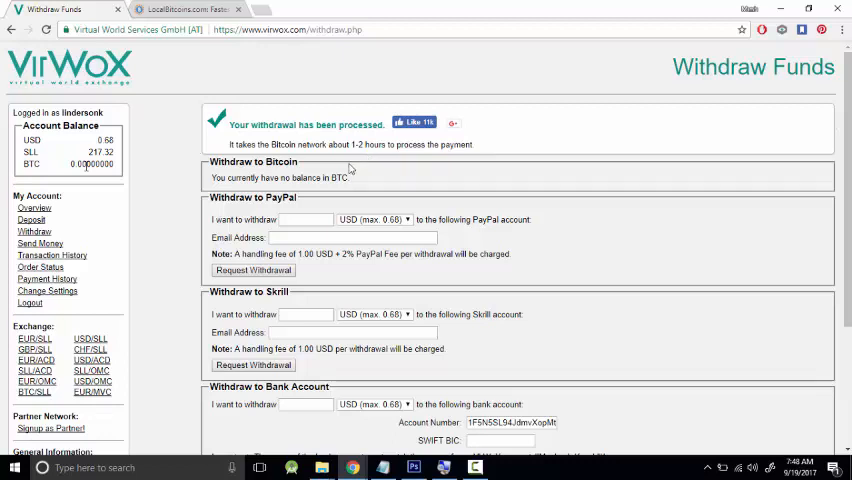